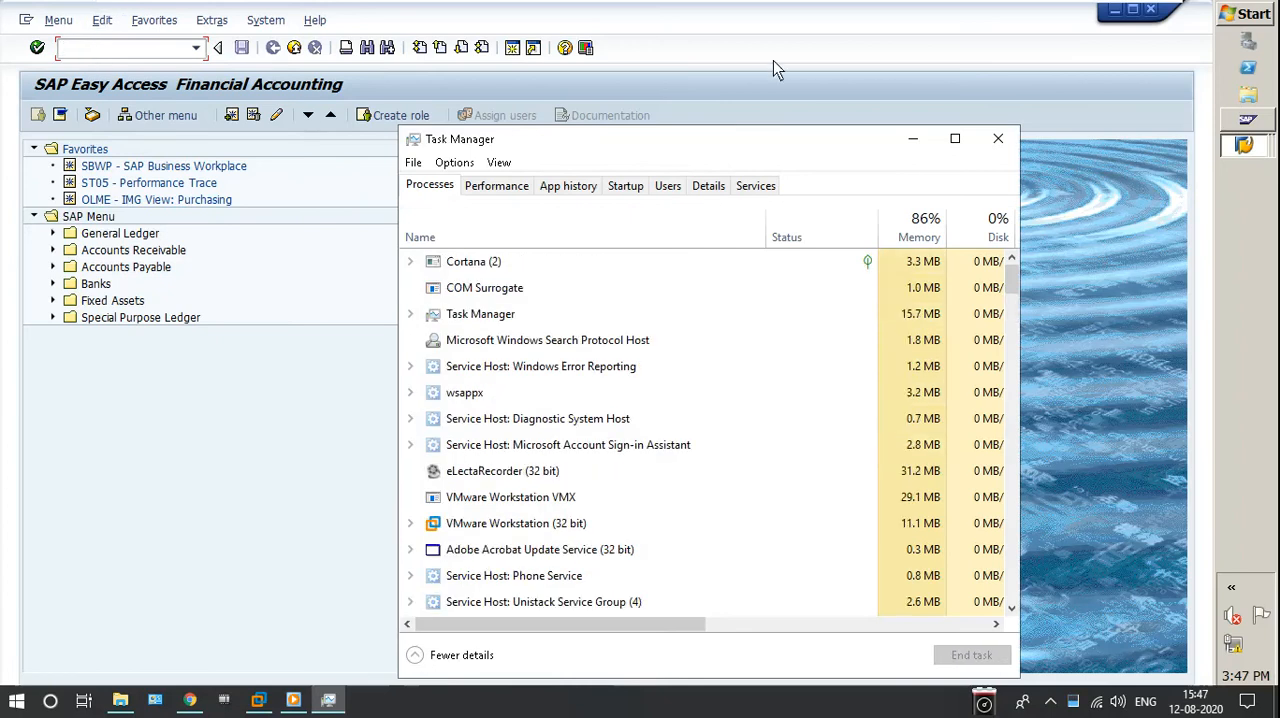
Close the Task Manager window to reveal the SAP Easy Access Financial Accounting menu
{"action": "left_click", "coordinate": [997, 138]}
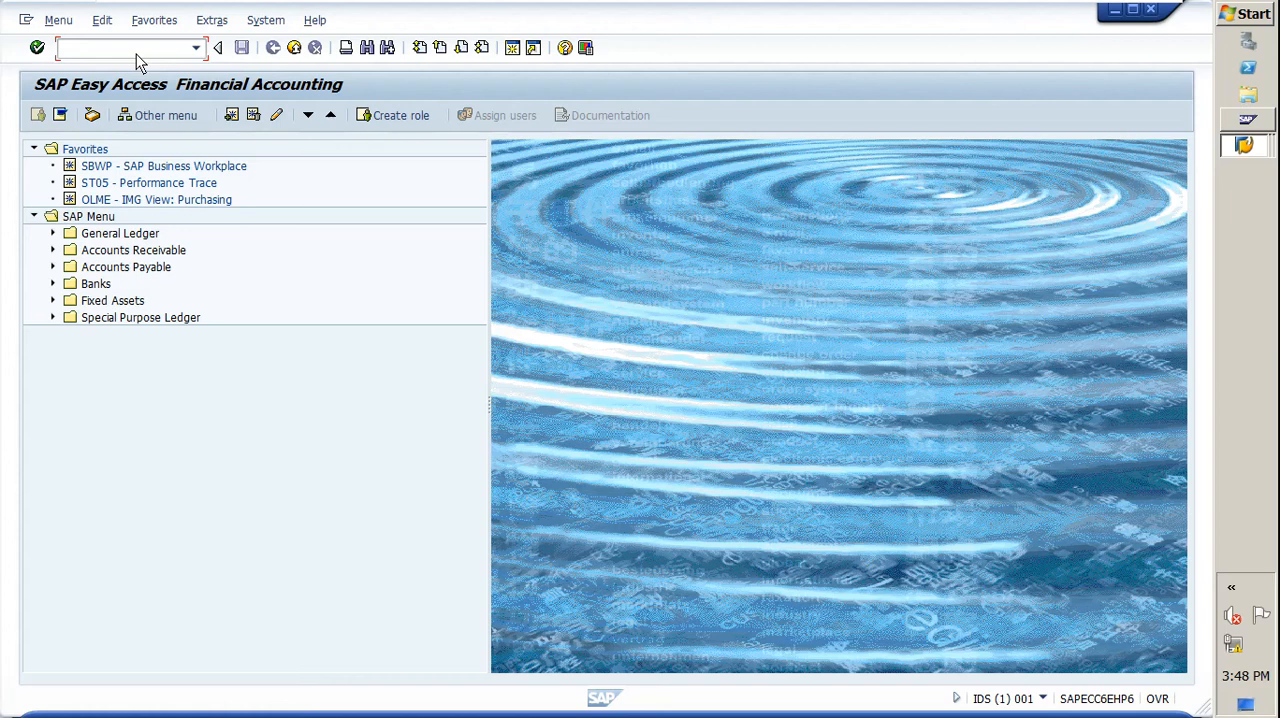
Run transaction SE16N to show table CDHDR in General Table Display
{"action": "type", "text": "SE1"}
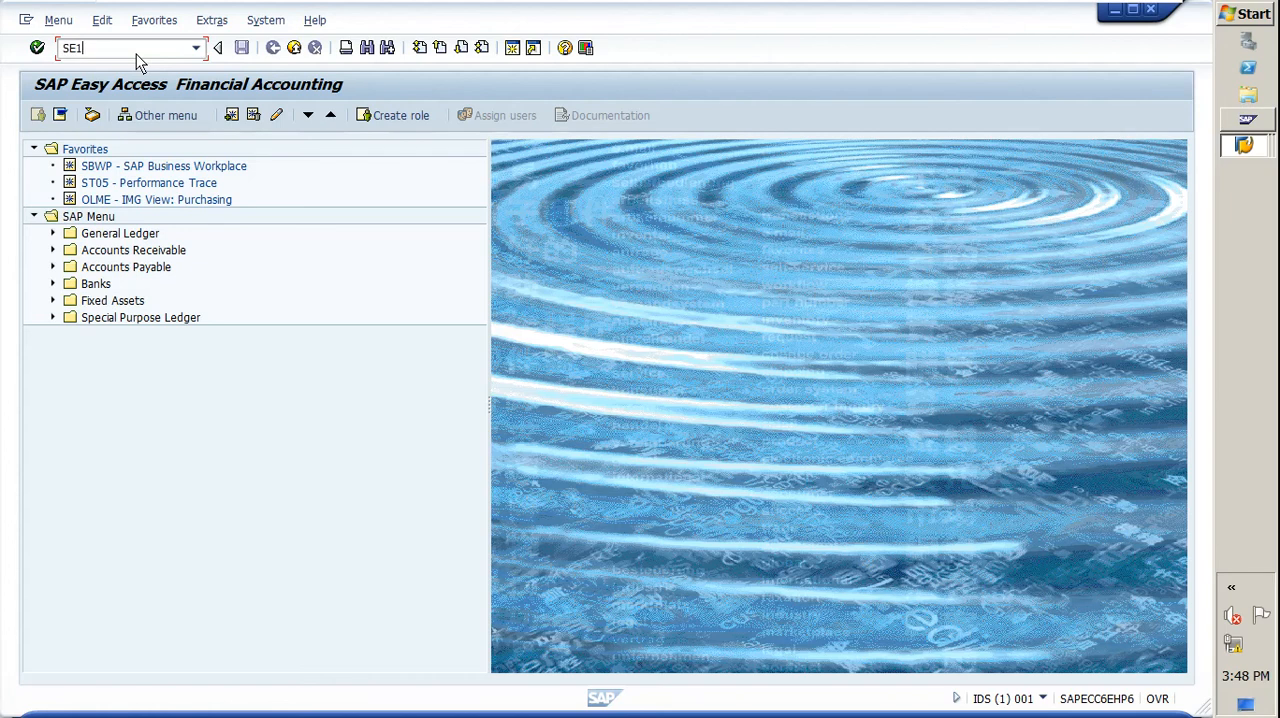
{"action": "key", "text": "Enter"}
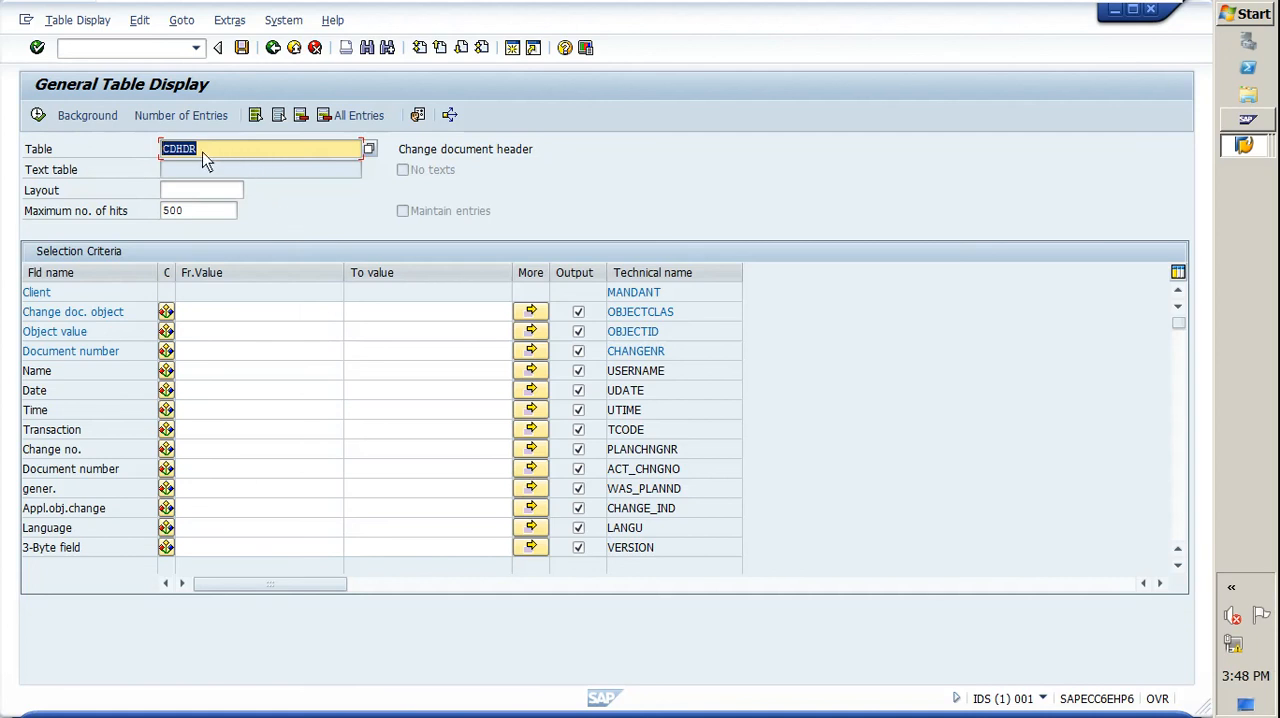
{"action": "mouse_move", "coordinate": [220, 178]}
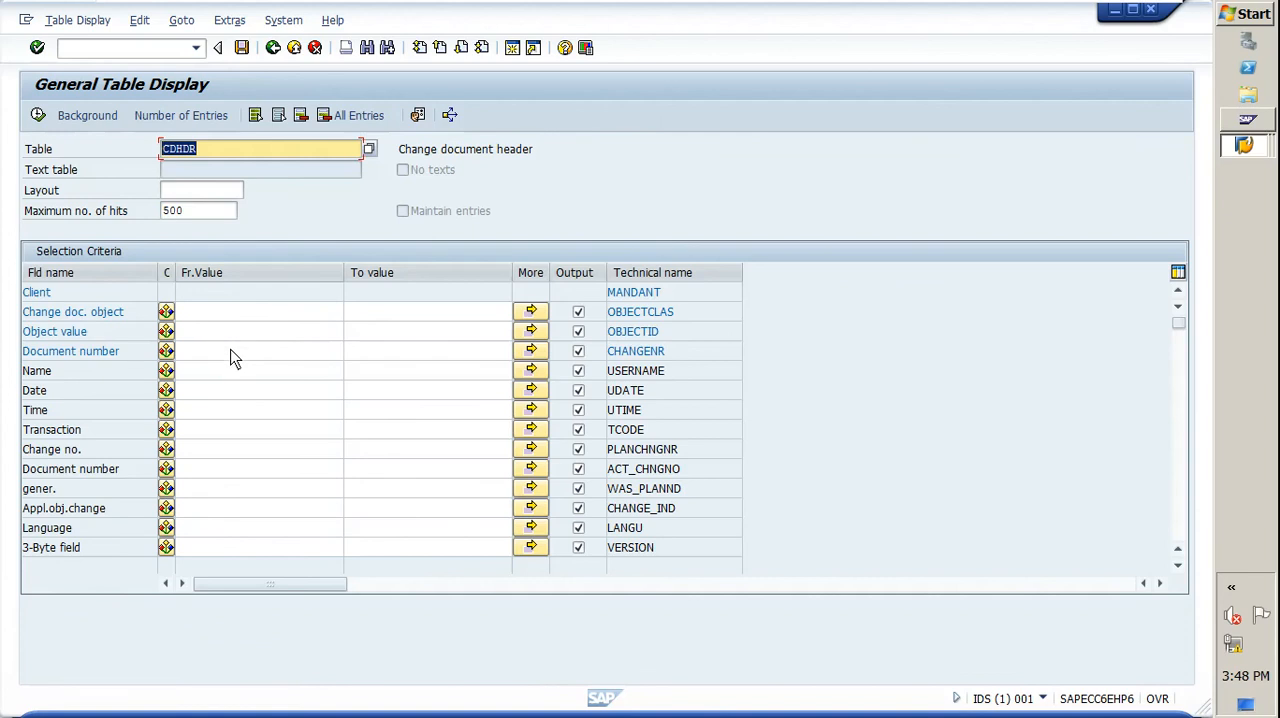
{"action": "mouse_move", "coordinate": [231, 339]}
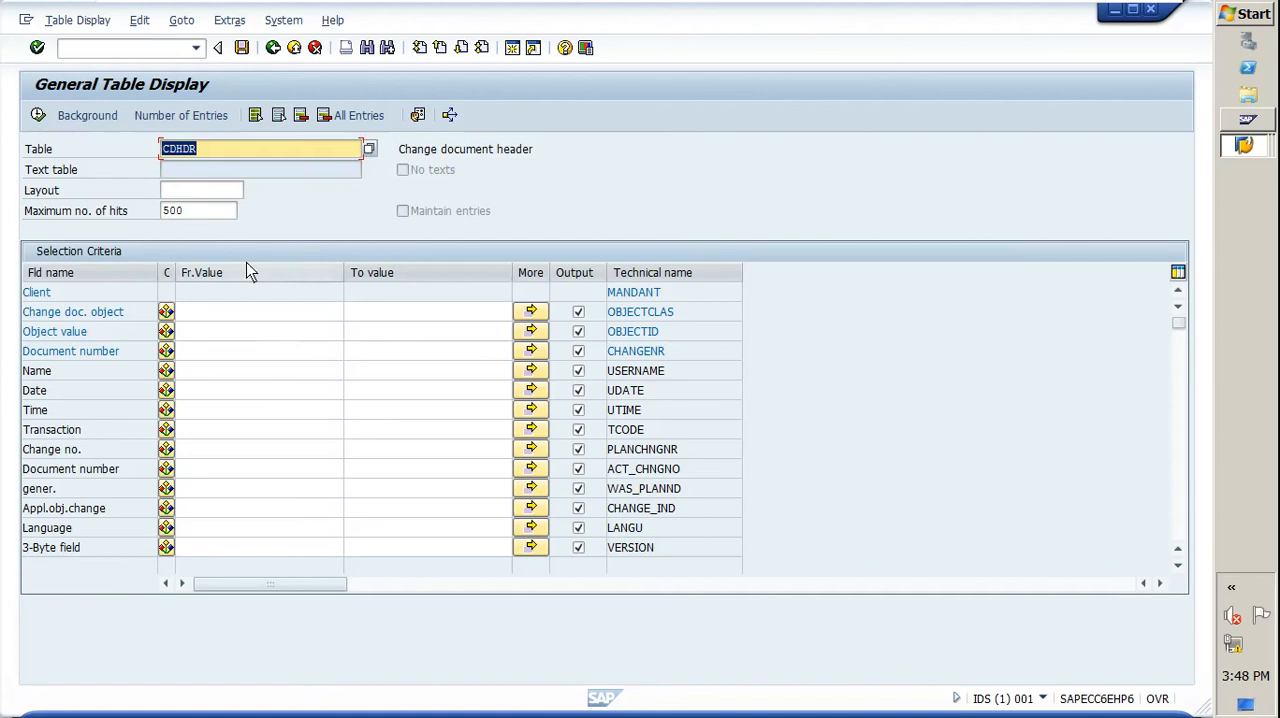
{"action": "mouse_move", "coordinate": [295, 231]}
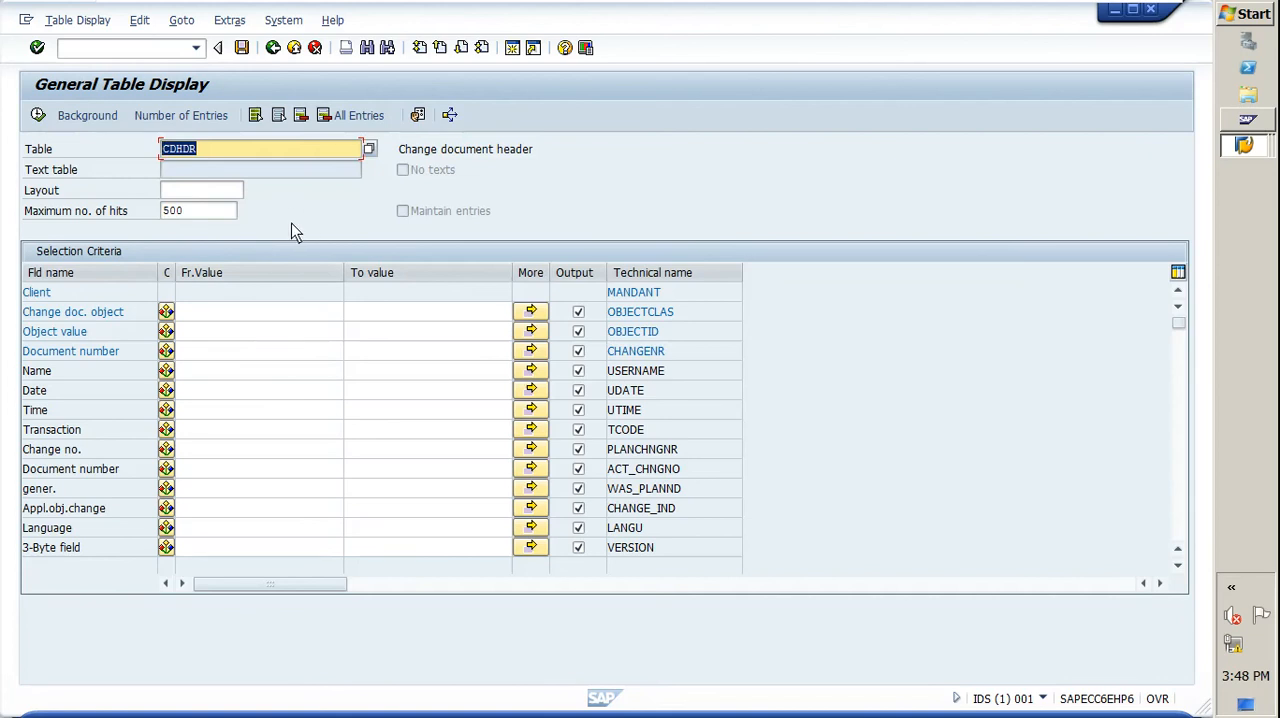
{"action": "mouse_move", "coordinate": [240, 322]}
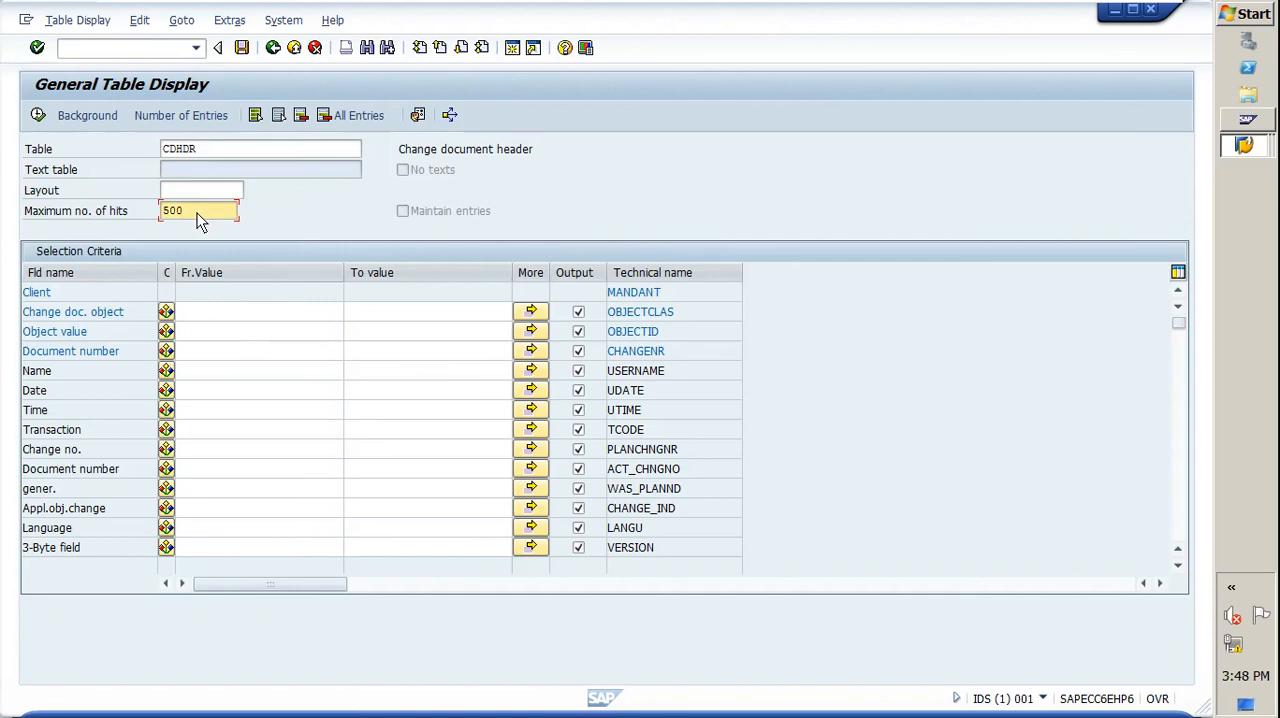
Clear the 500 maximum hits value and empty the CDHDR table field
{"action": "left_click", "coordinate": [198, 210]}
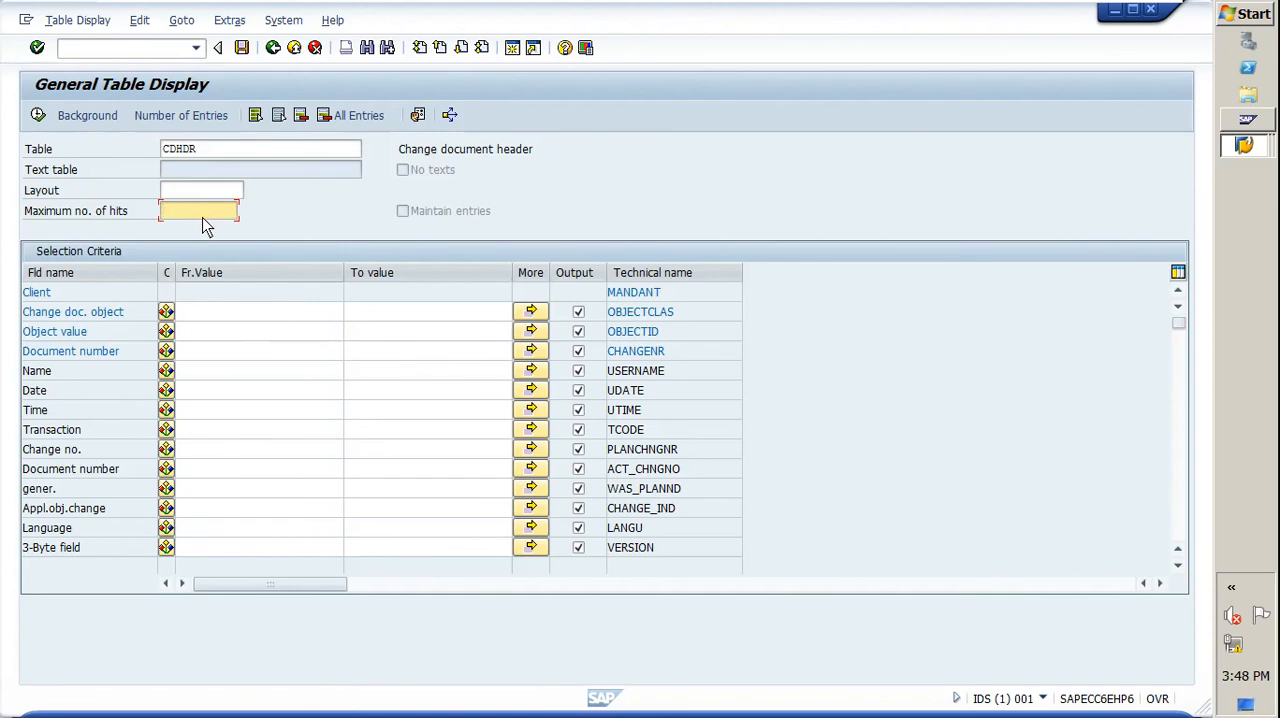
{"action": "mouse_move", "coordinate": [218, 226]}
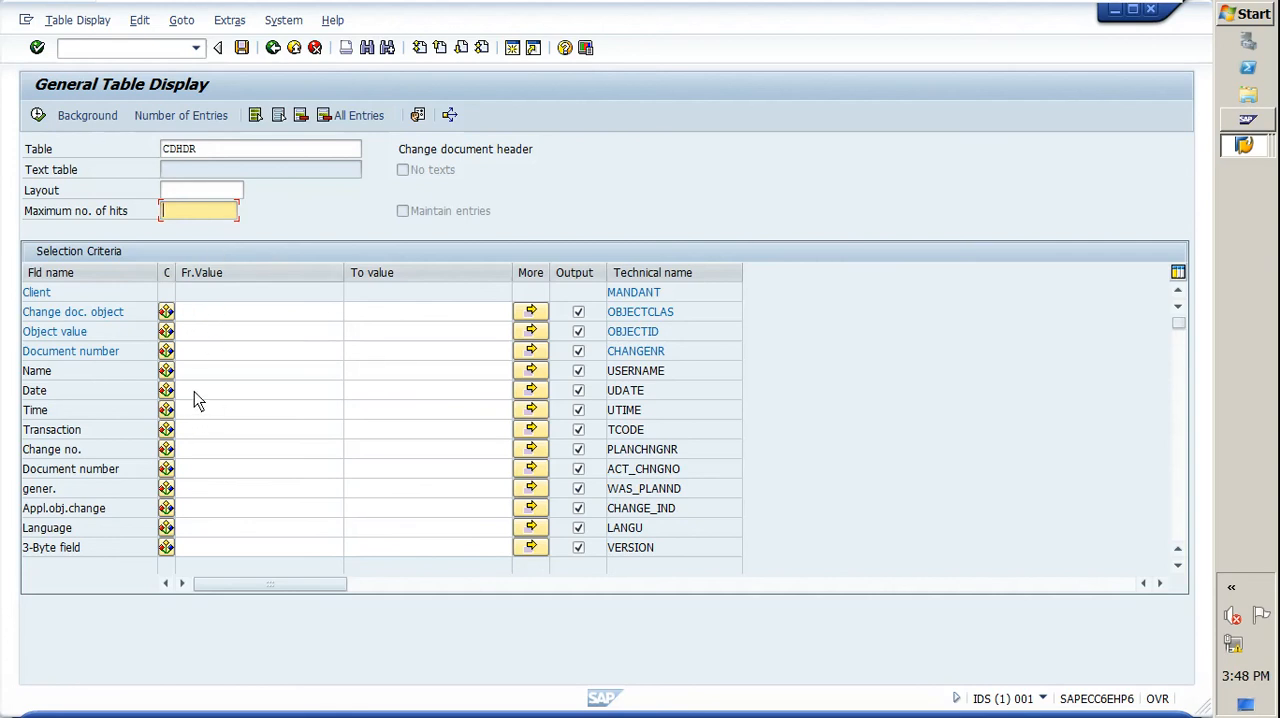
{"action": "mouse_move", "coordinate": [210, 388]}
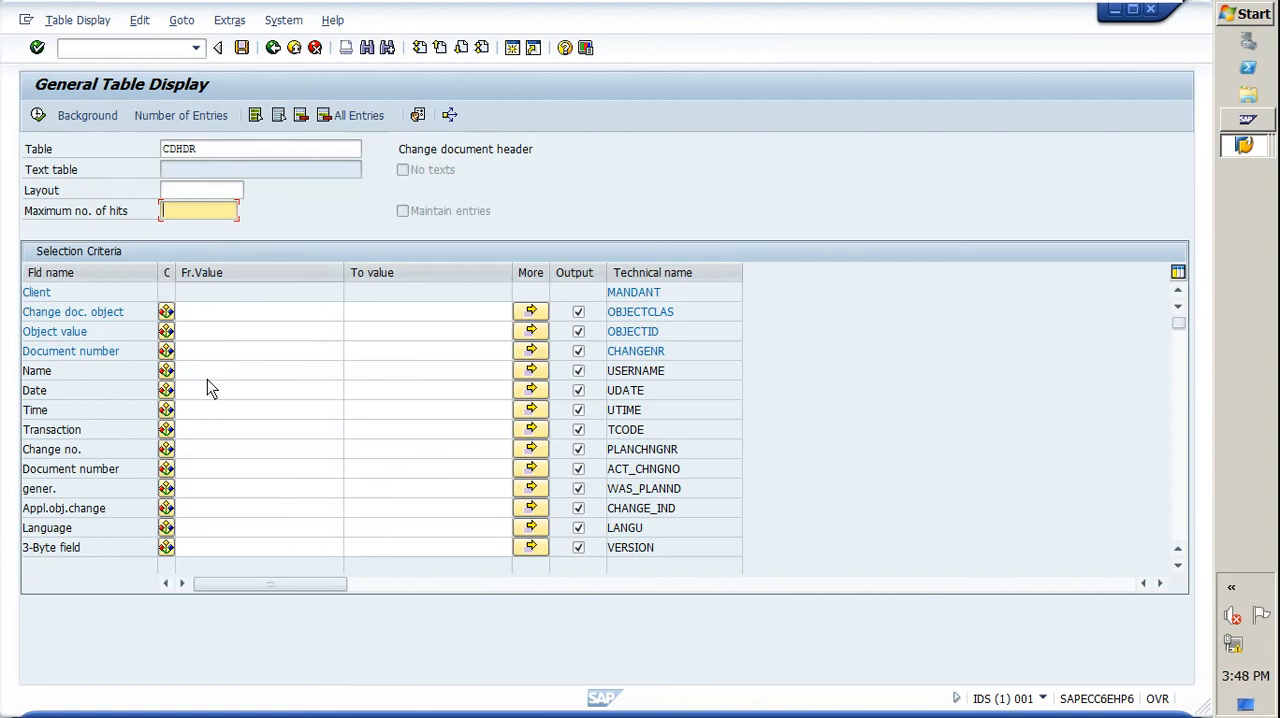
{"action": "mouse_move", "coordinate": [195, 175]}
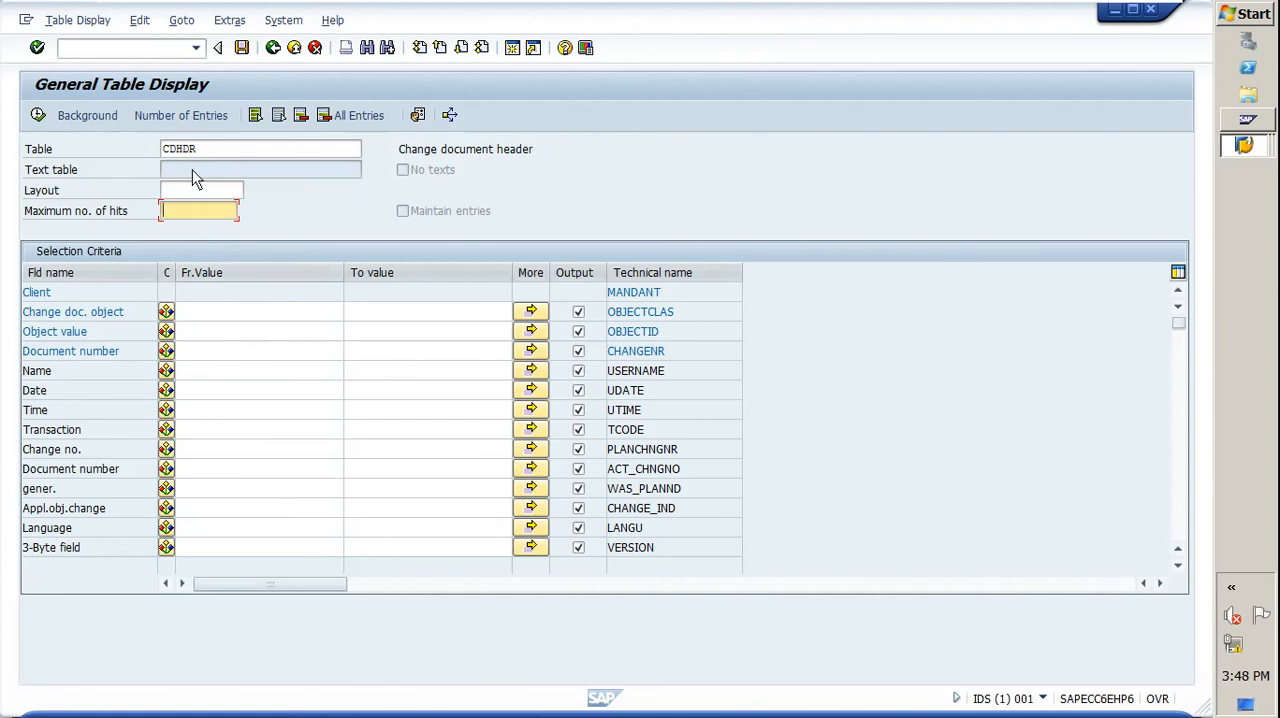
{"action": "mouse_move", "coordinate": [240, 292]}
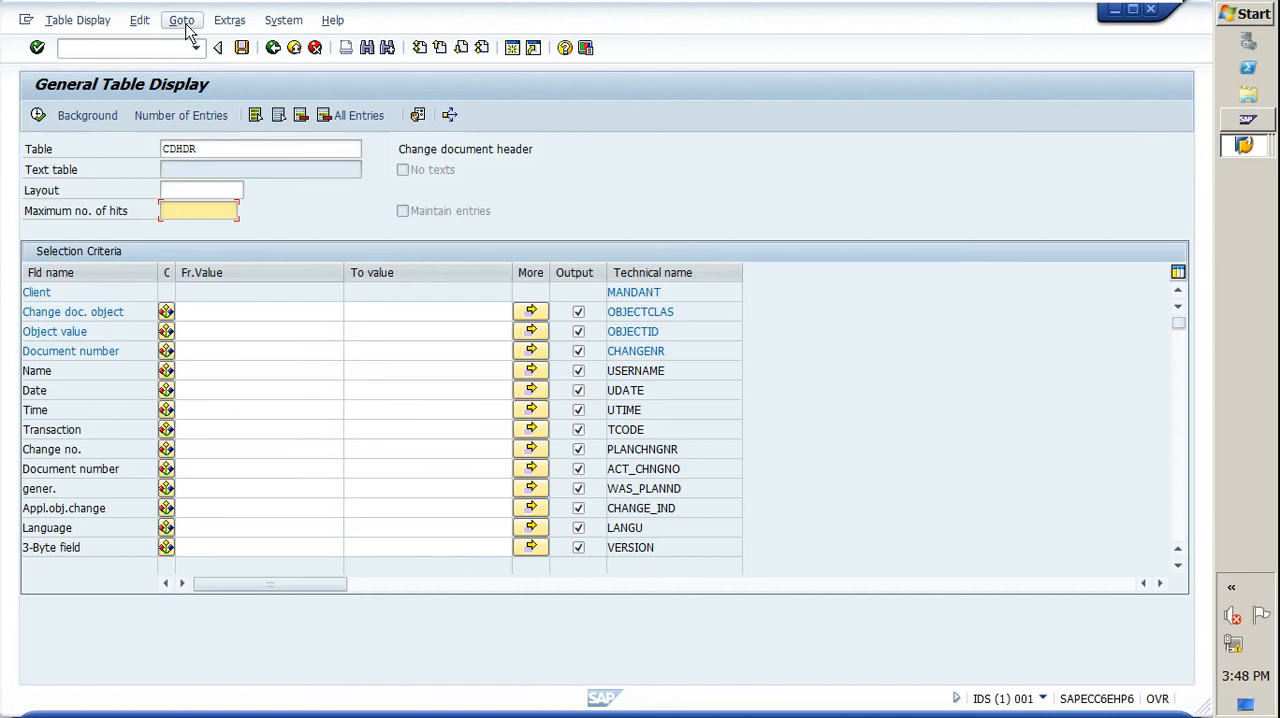
{"action": "left_click", "coordinate": [181, 19]}
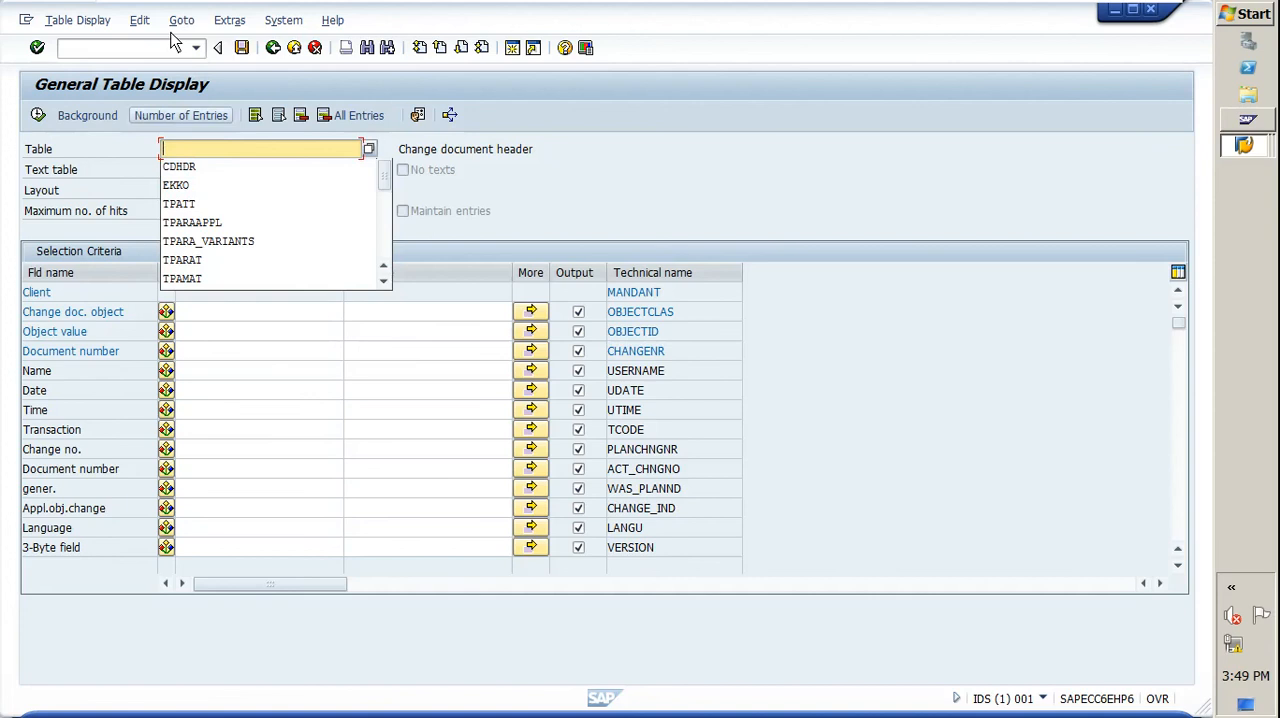
Load the PO_APPROVER variant, restoring CDHDR with EINKBELEG and ME29N criteria
{"action": "left_click", "coordinate": [229, 19]}
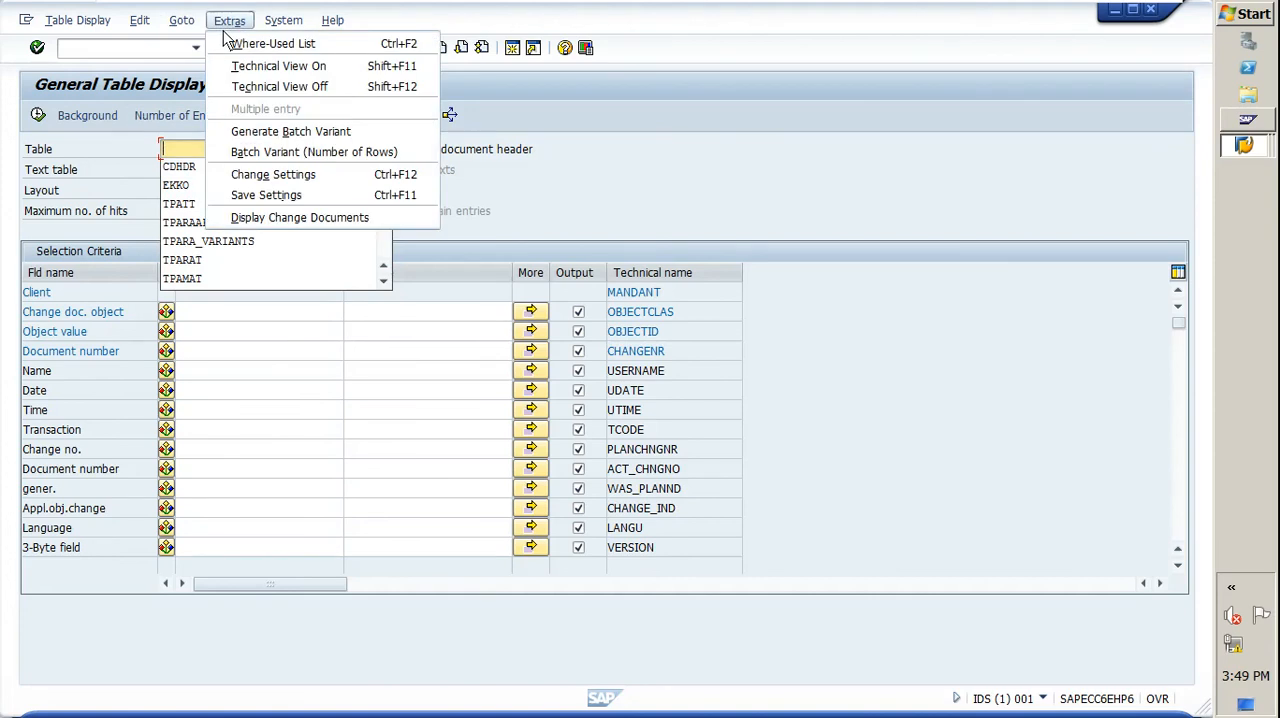
{"action": "left_click", "coordinate": [181, 20]}
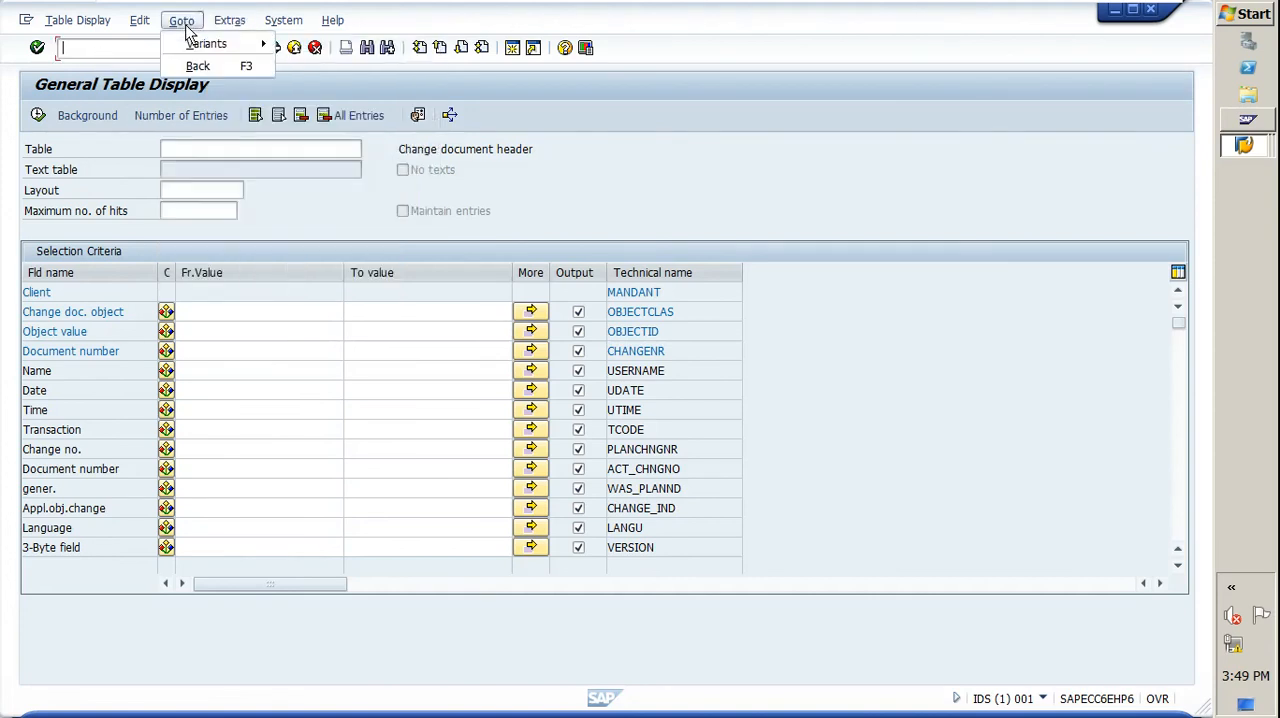
{"action": "left_click", "coordinate": [206, 43]}
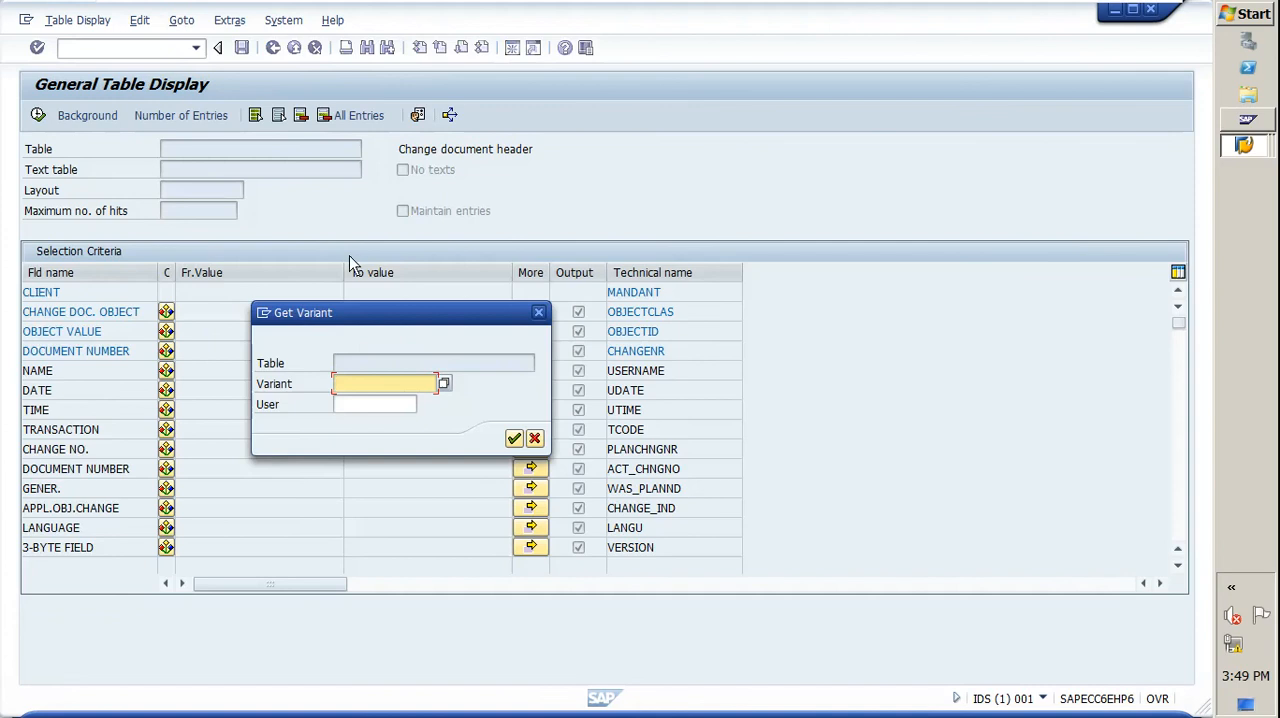
{"action": "mouse_move", "coordinate": [440, 388]}
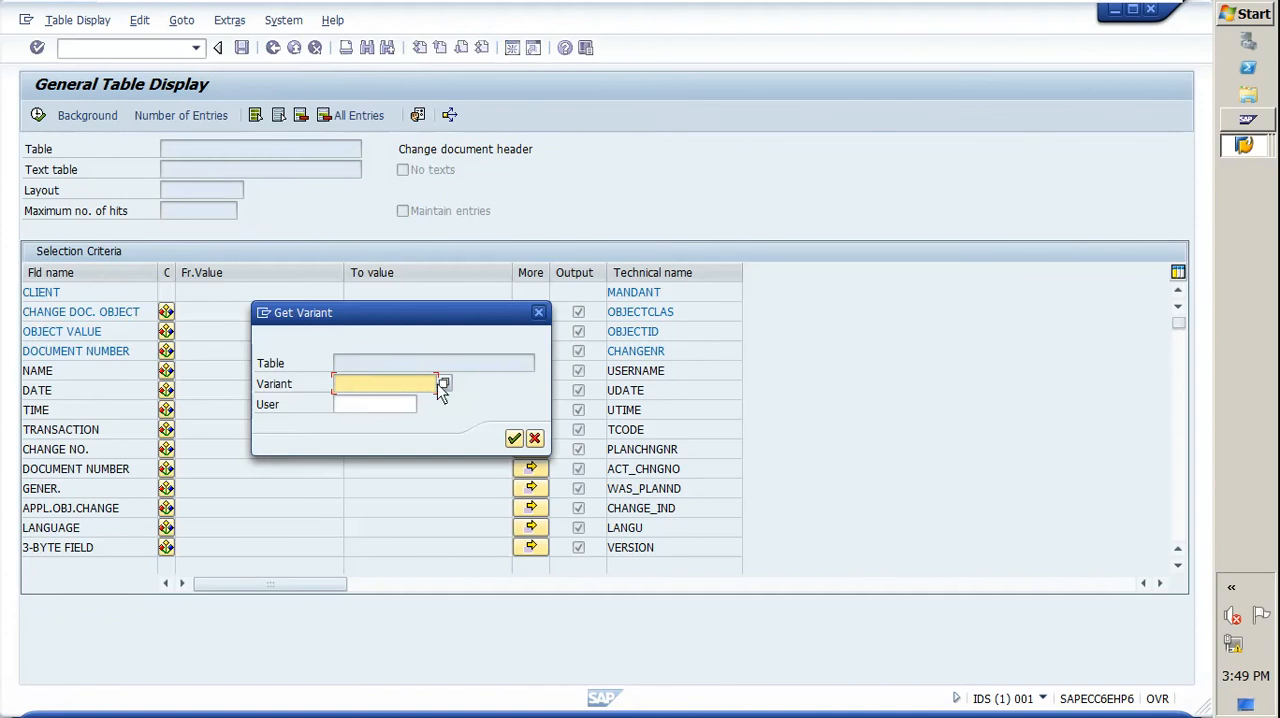
{"action": "left_click", "coordinate": [443, 383]}
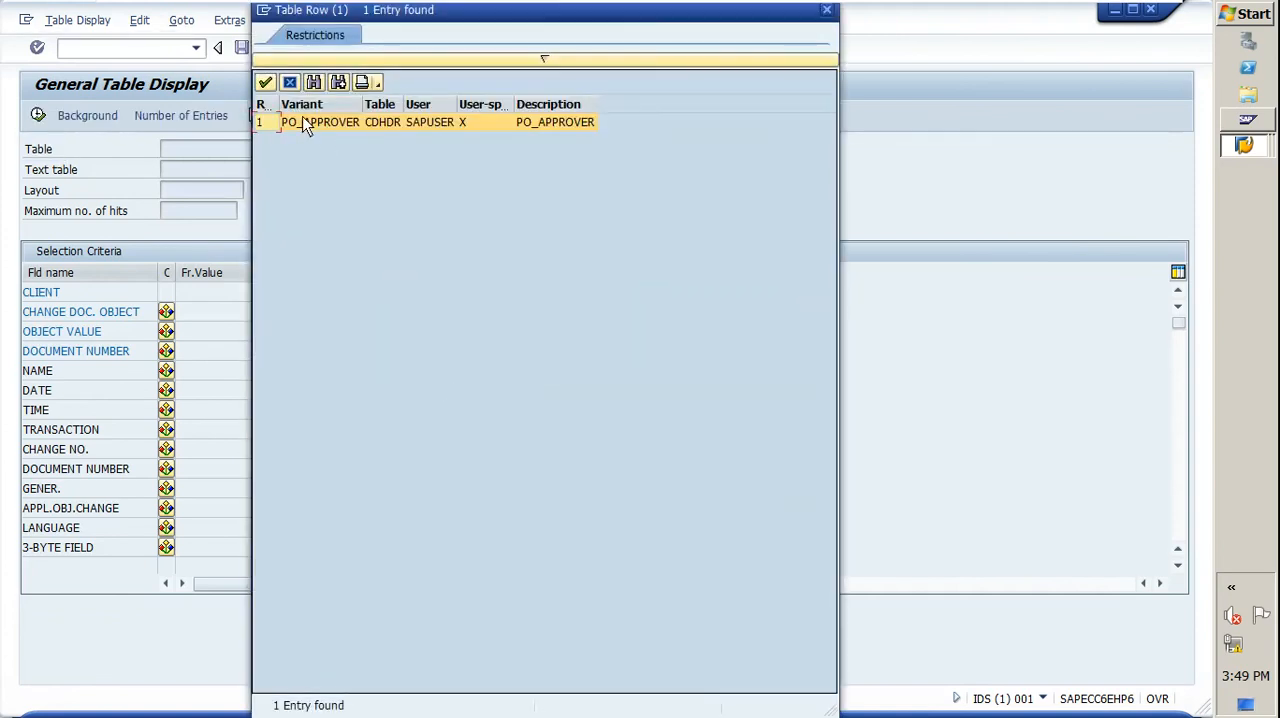
{"action": "double_click", "coordinate": [330, 122]}
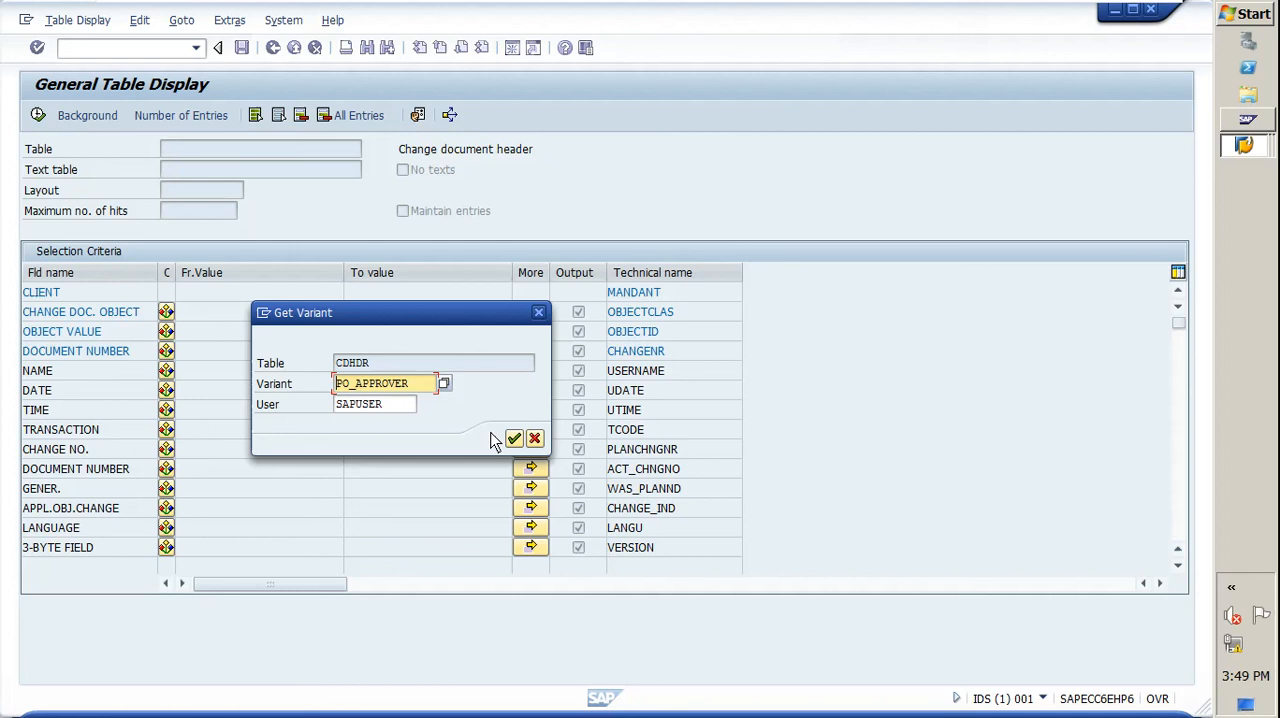
{"action": "left_click", "coordinate": [514, 438]}
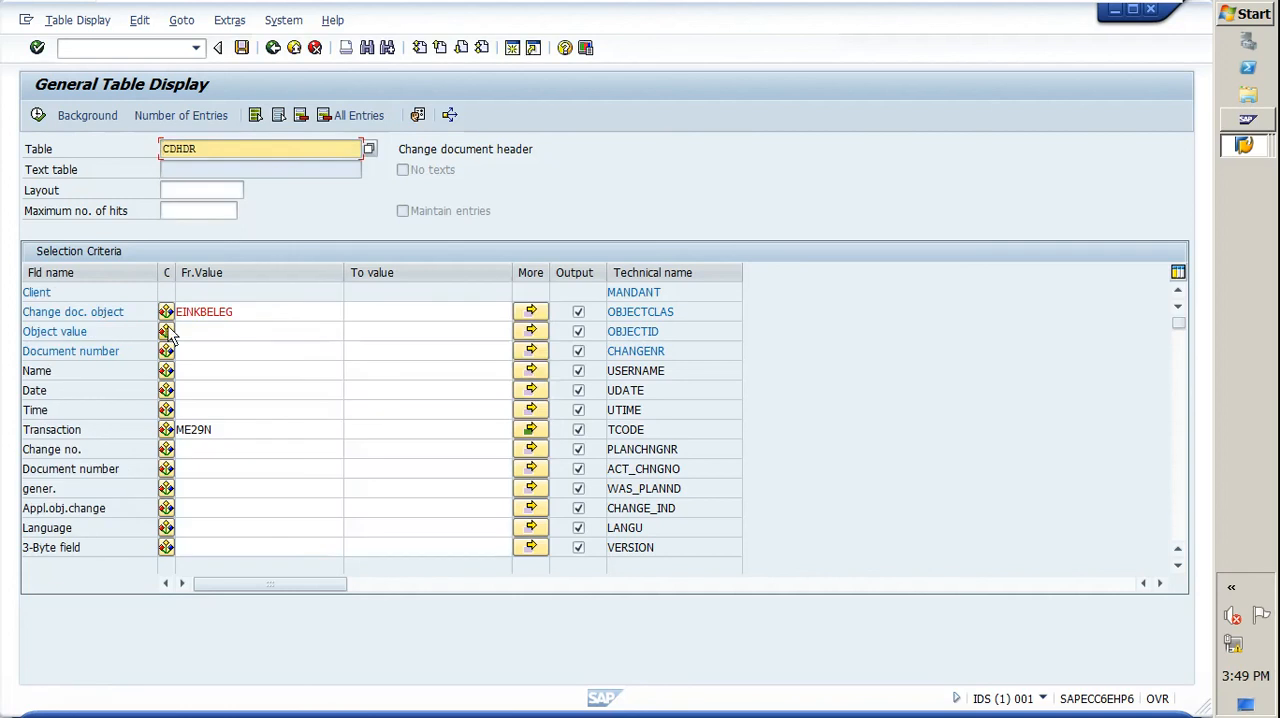
{"action": "left_click", "coordinate": [258, 311]}
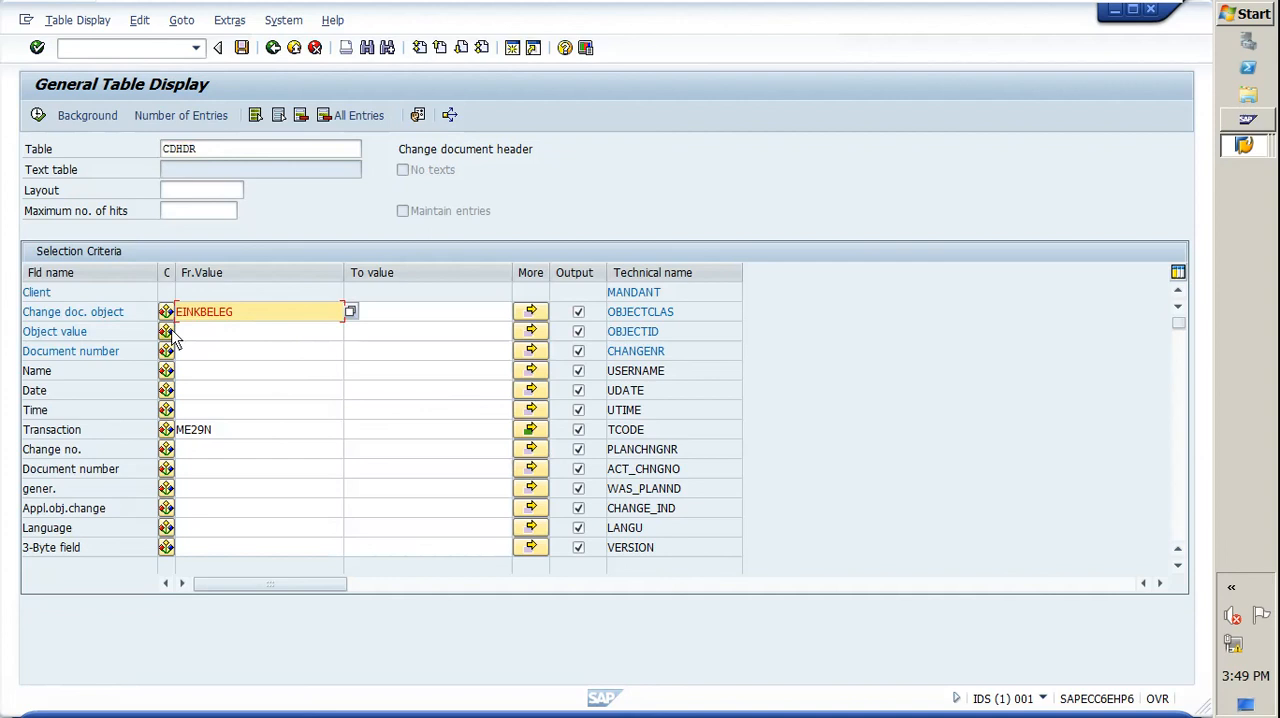
{"action": "mouse_move", "coordinate": [72, 331]}
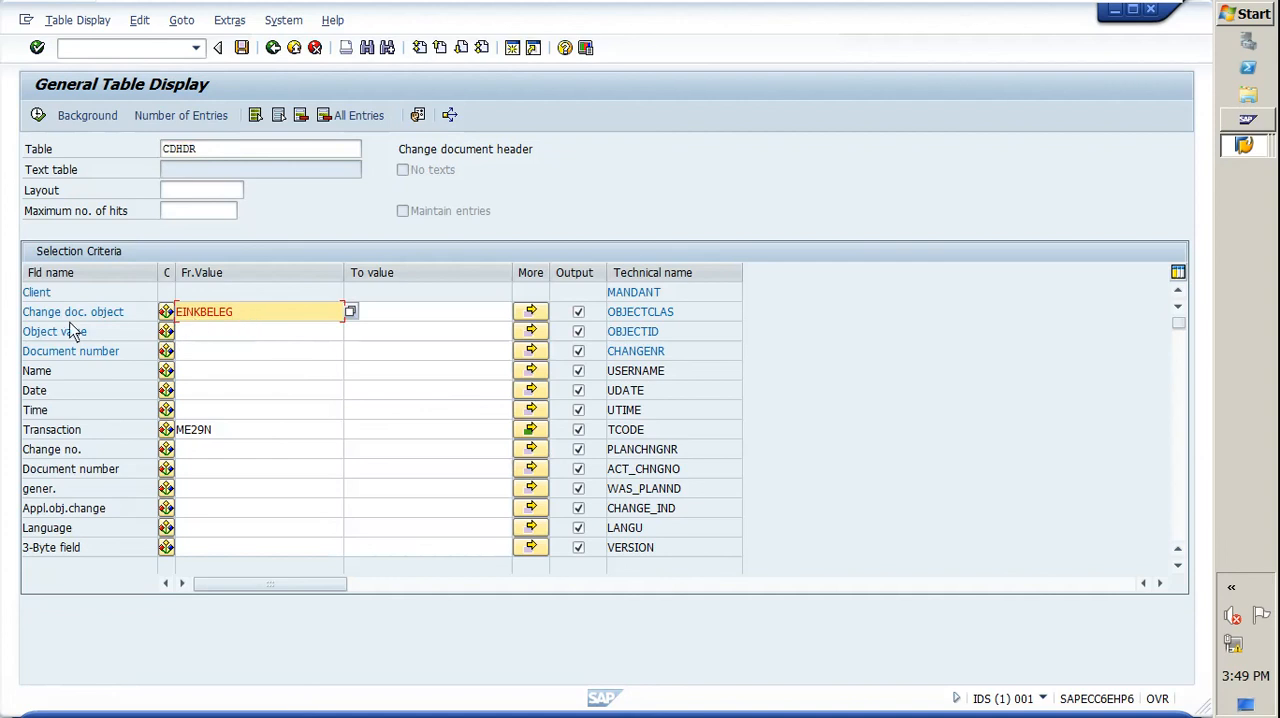
{"action": "mouse_move", "coordinate": [190, 334]}
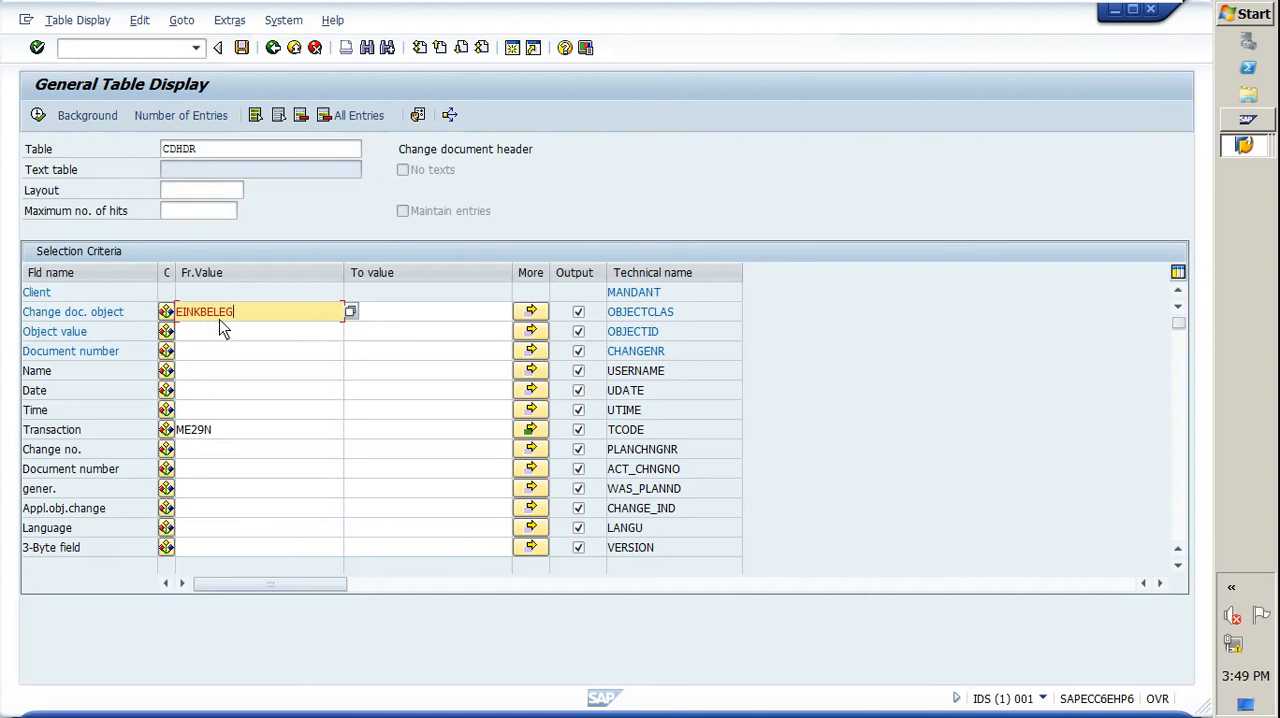
{"action": "mouse_move", "coordinate": [140, 328]}
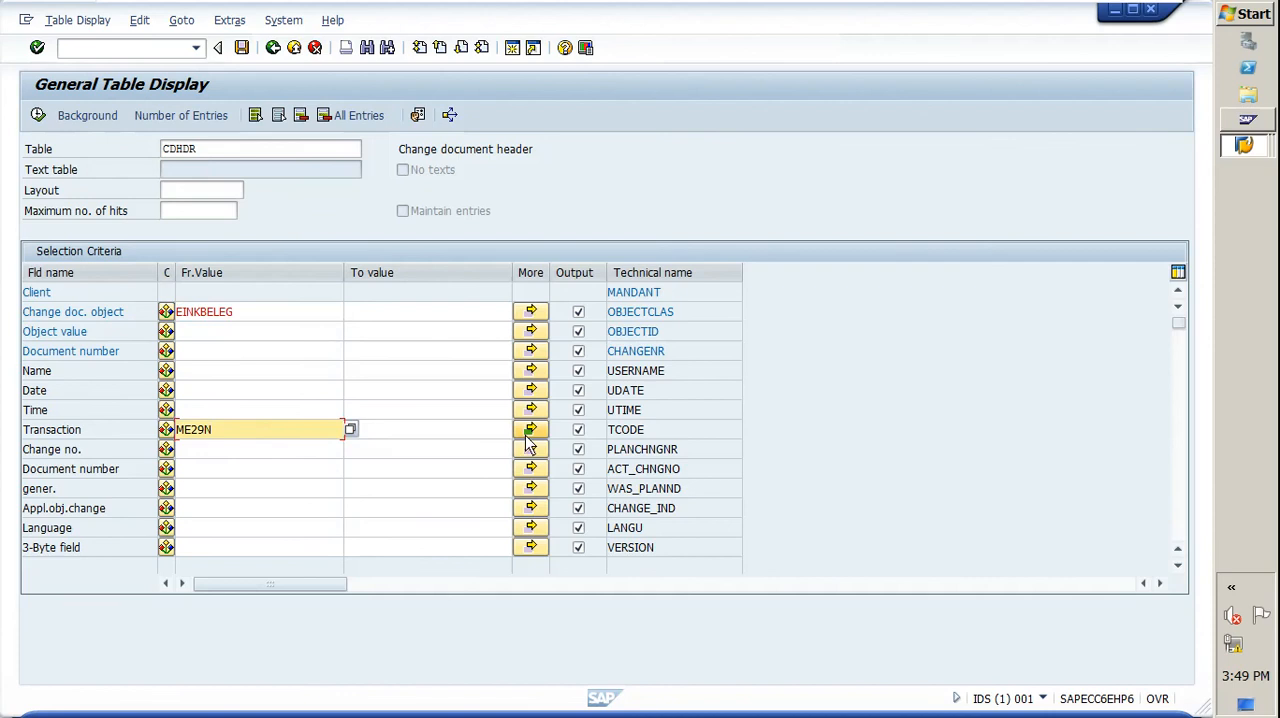
Enter ME29N and ME28 as transaction code values and copy them back
{"action": "left_click", "coordinate": [531, 429]}
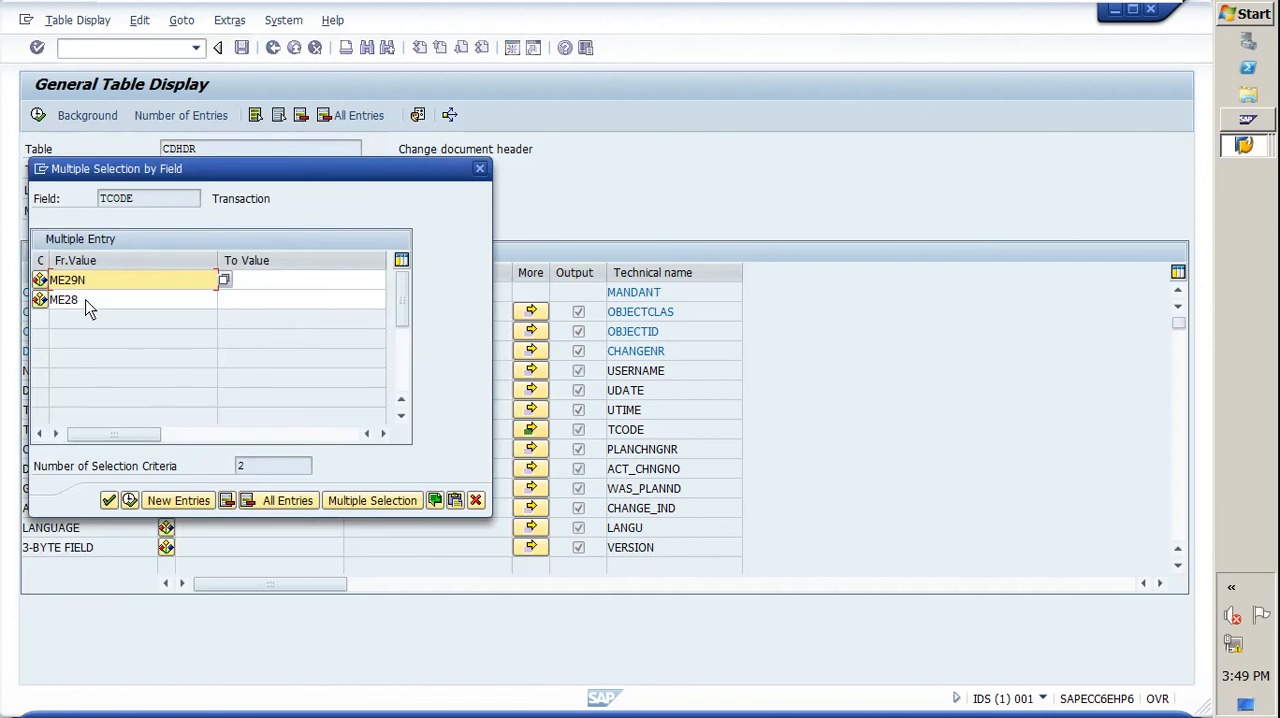
{"action": "left_click", "coordinate": [90, 300]}
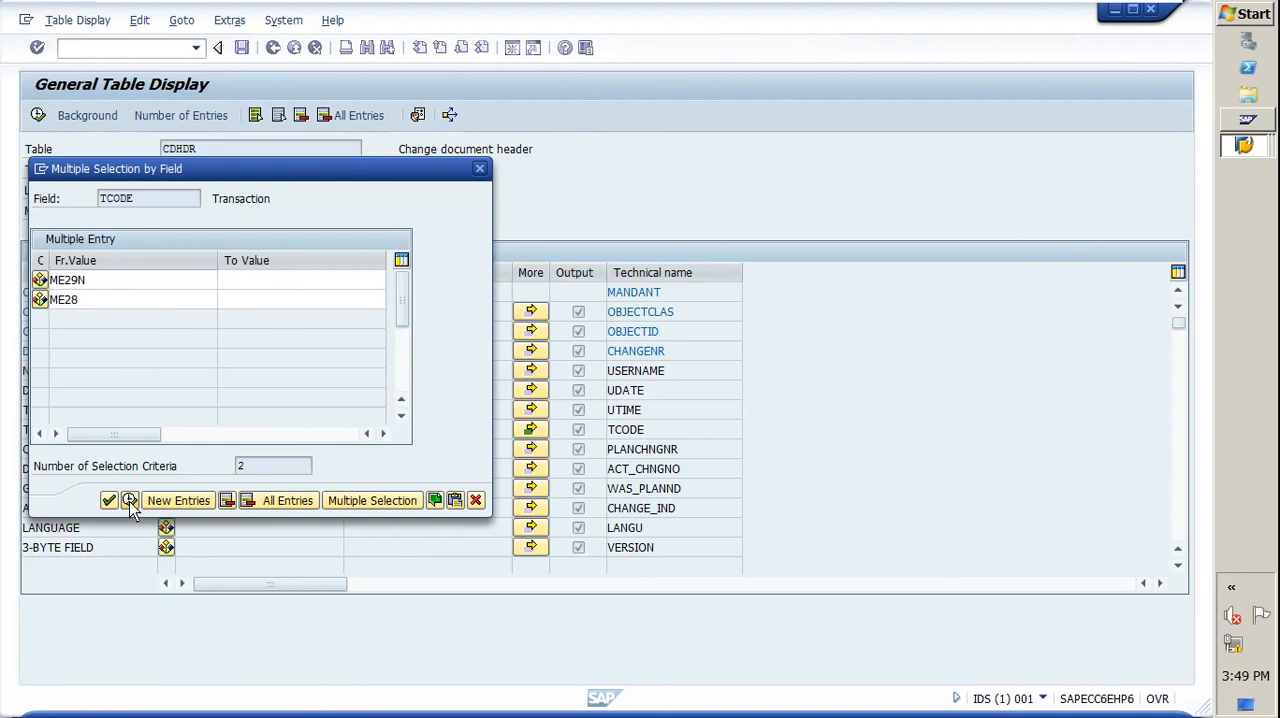
{"action": "left_click", "coordinate": [109, 500]}
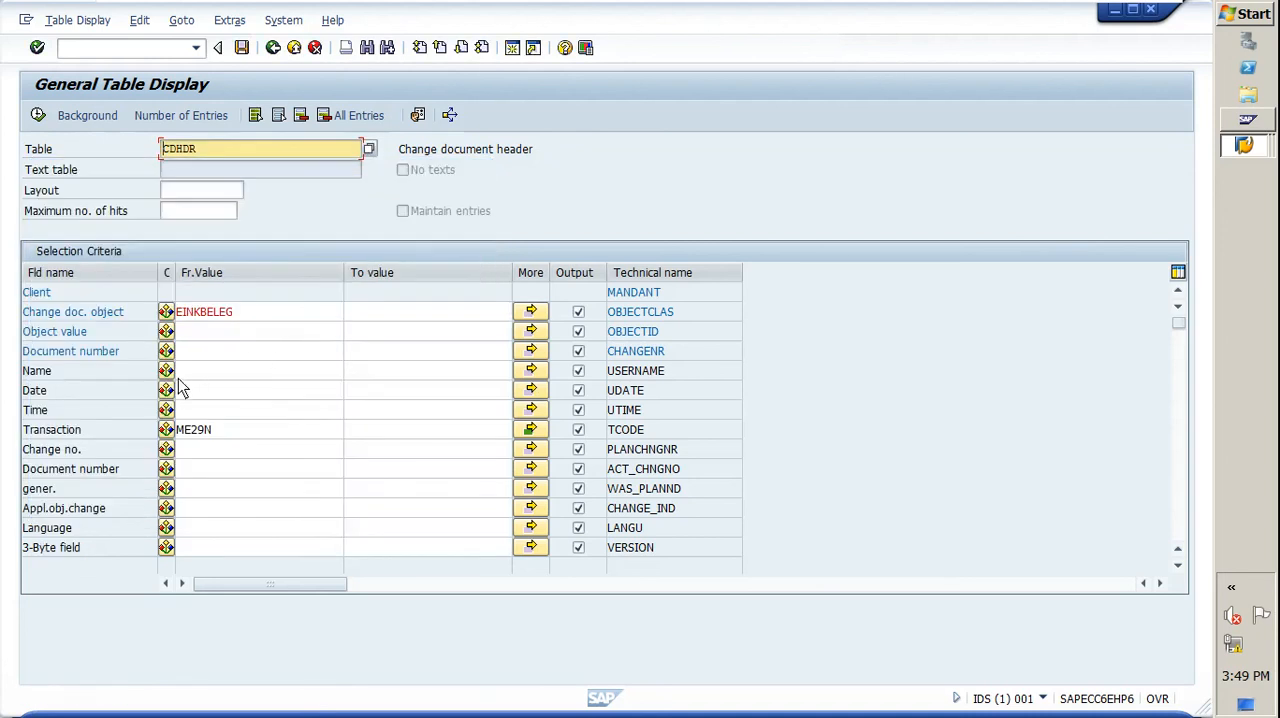
{"action": "mouse_move", "coordinate": [202, 388]}
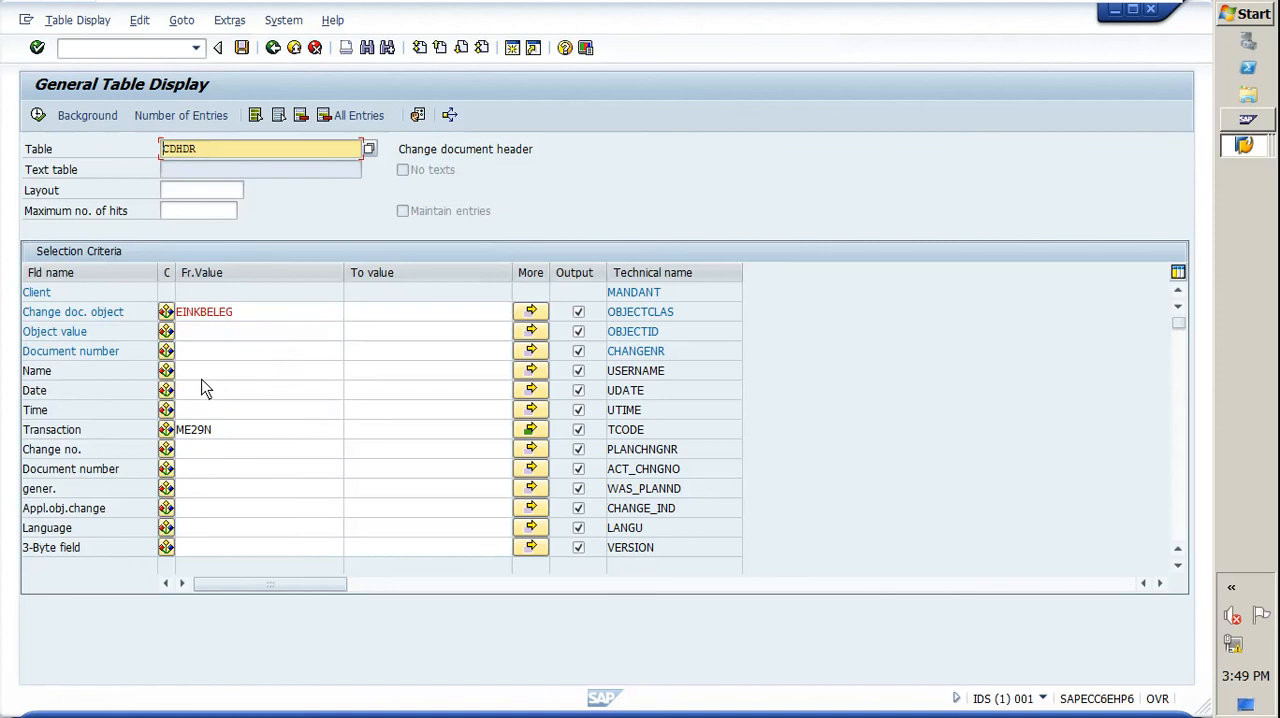
{"action": "mouse_move", "coordinate": [212, 370]}
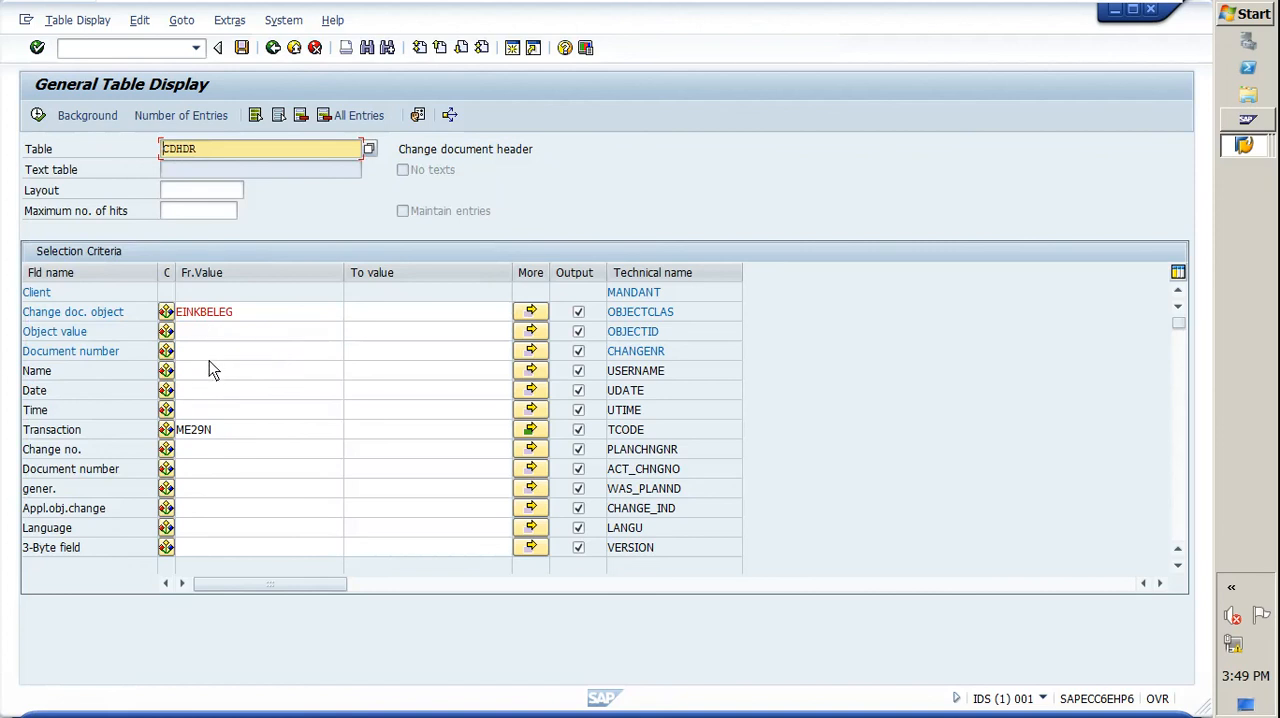
{"action": "mouse_move", "coordinate": [197, 390]}
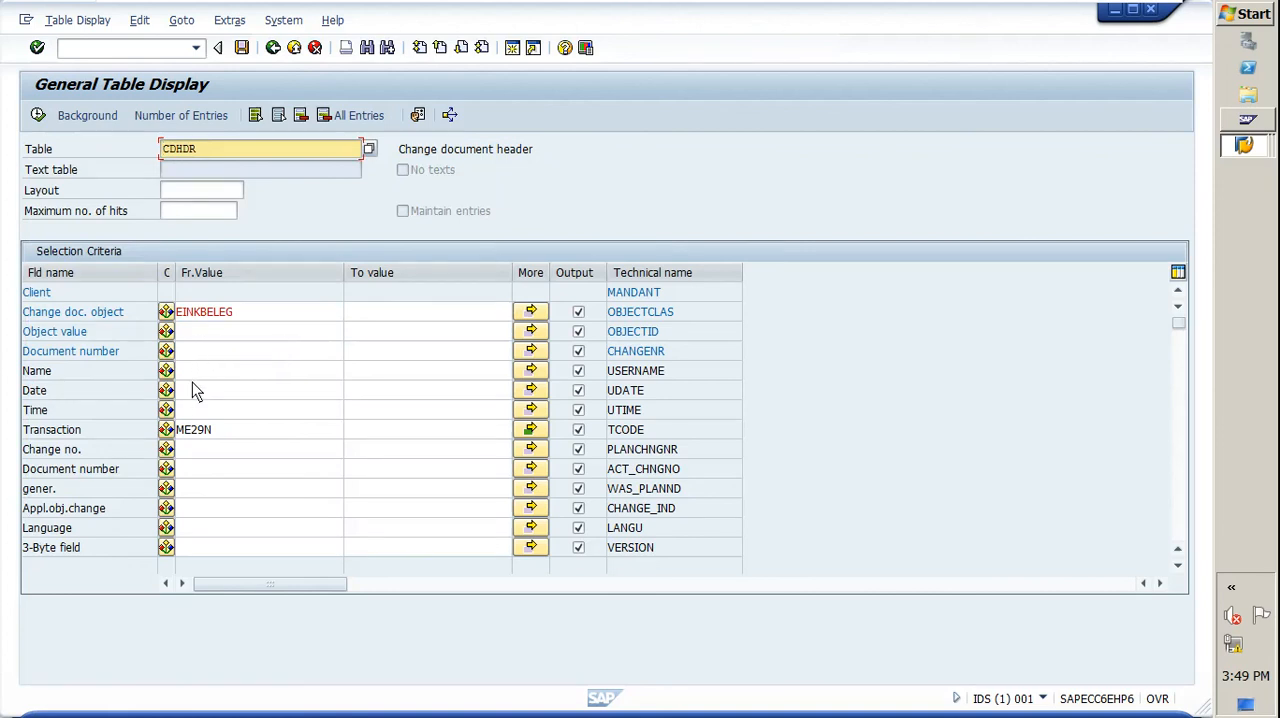
Set the change date (UDATE) from value to 01.04.2020
{"action": "left_click", "coordinate": [258, 390]}
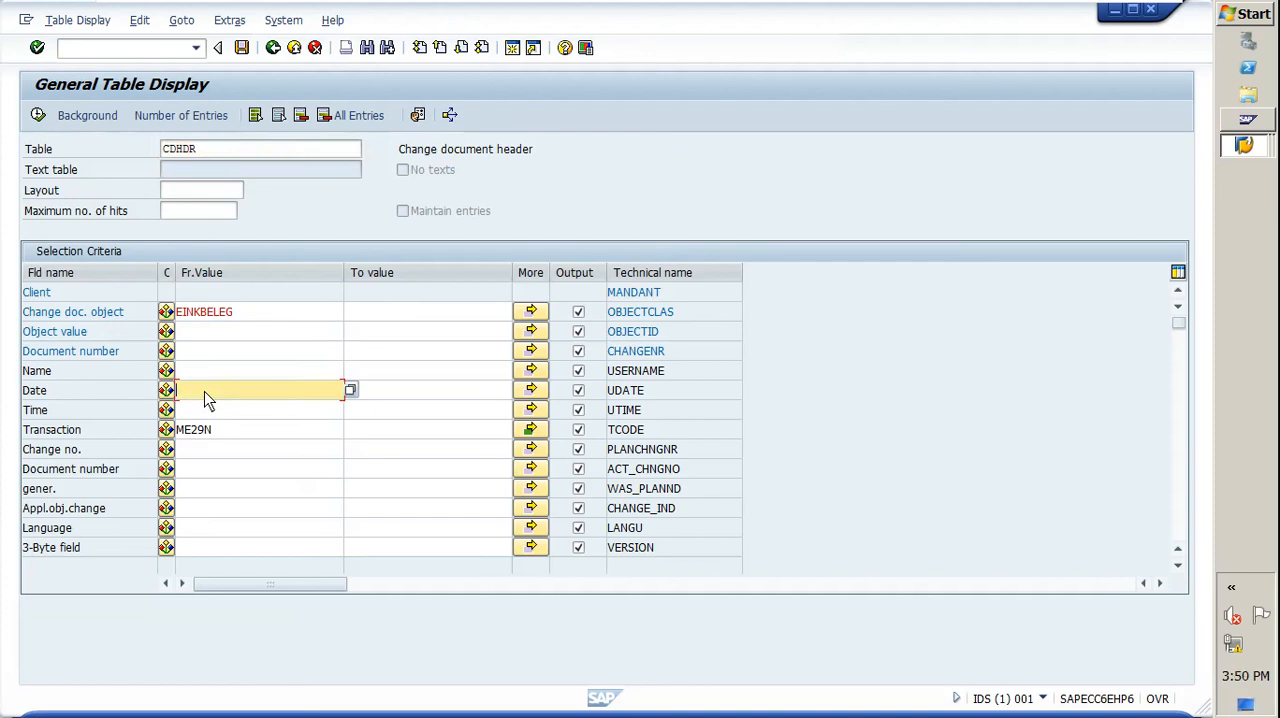
{"action": "type", "text": "01.04.2020"}
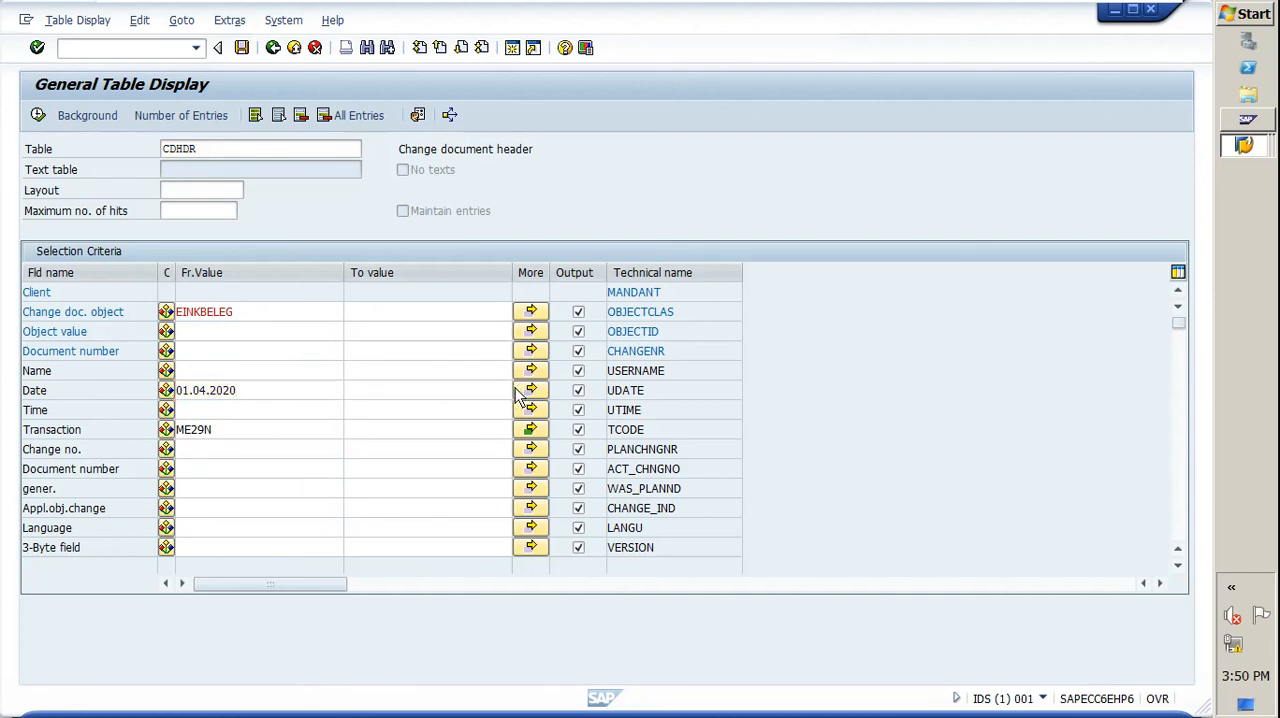
{"action": "left_click", "coordinate": [531, 390]}
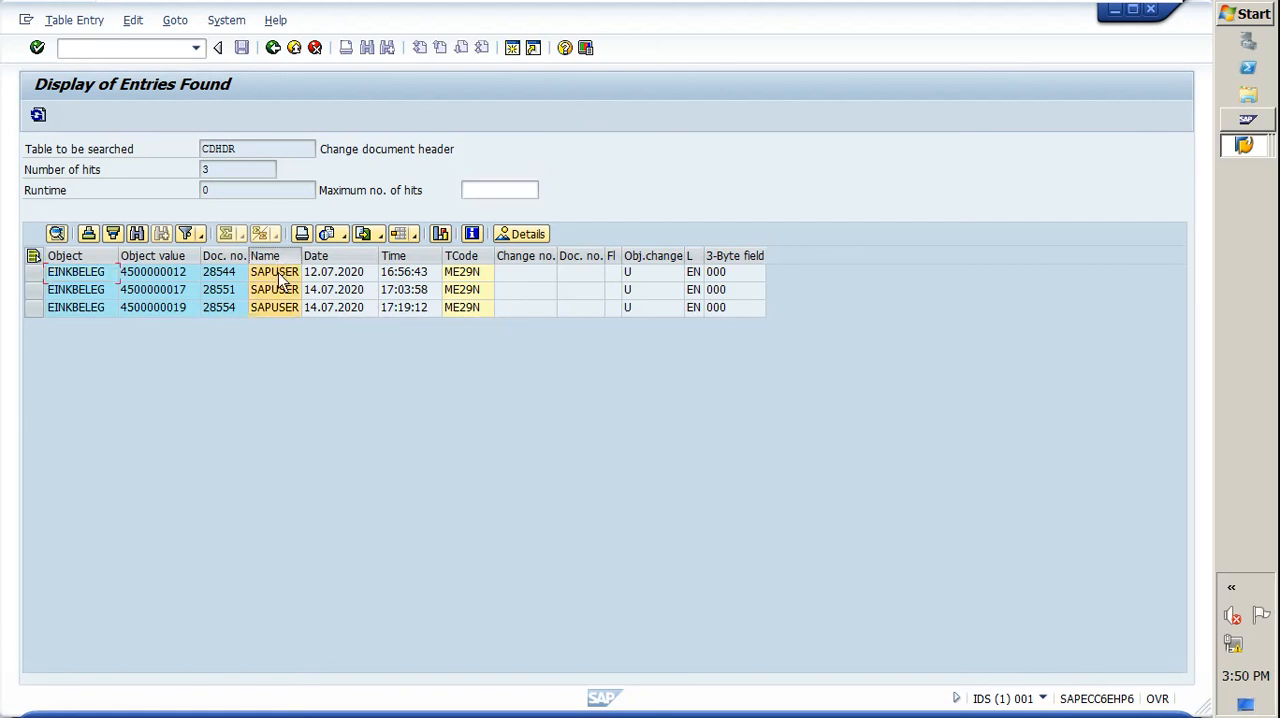
{"action": "mouse_move", "coordinate": [290, 363]}
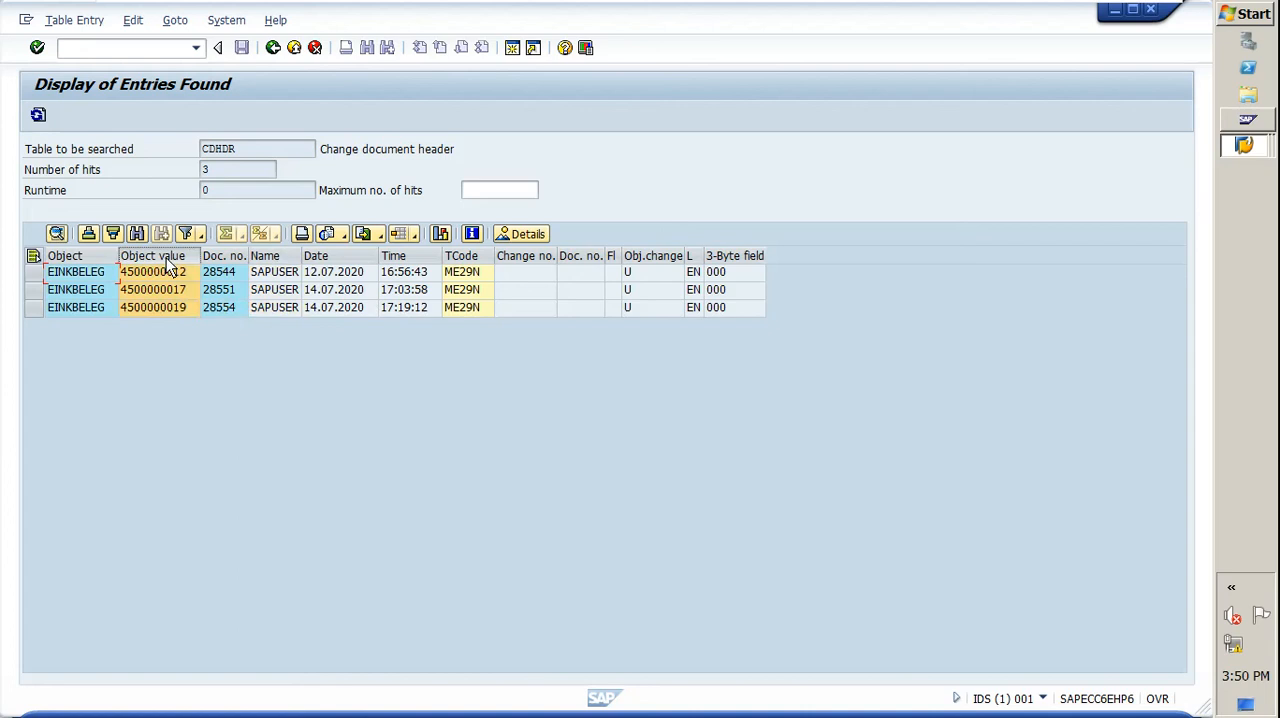
{"action": "mouse_move", "coordinate": [181, 386]}
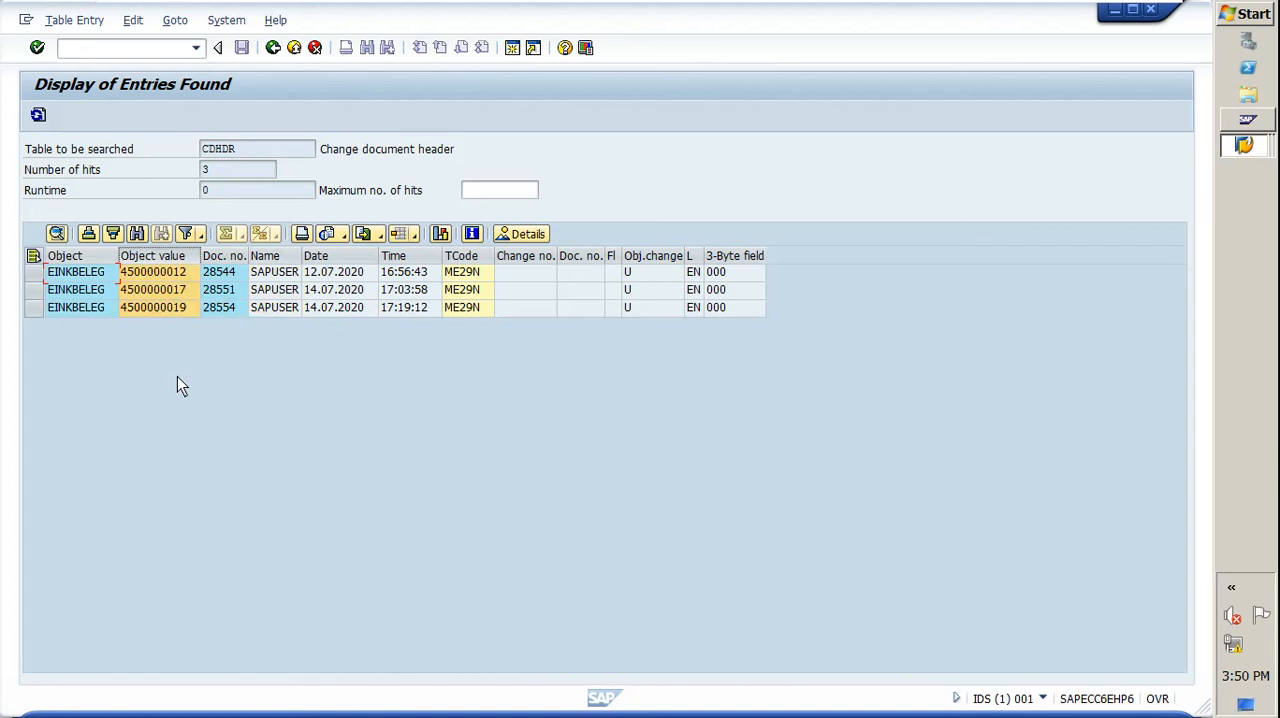
{"action": "mouse_move", "coordinate": [445, 308]}
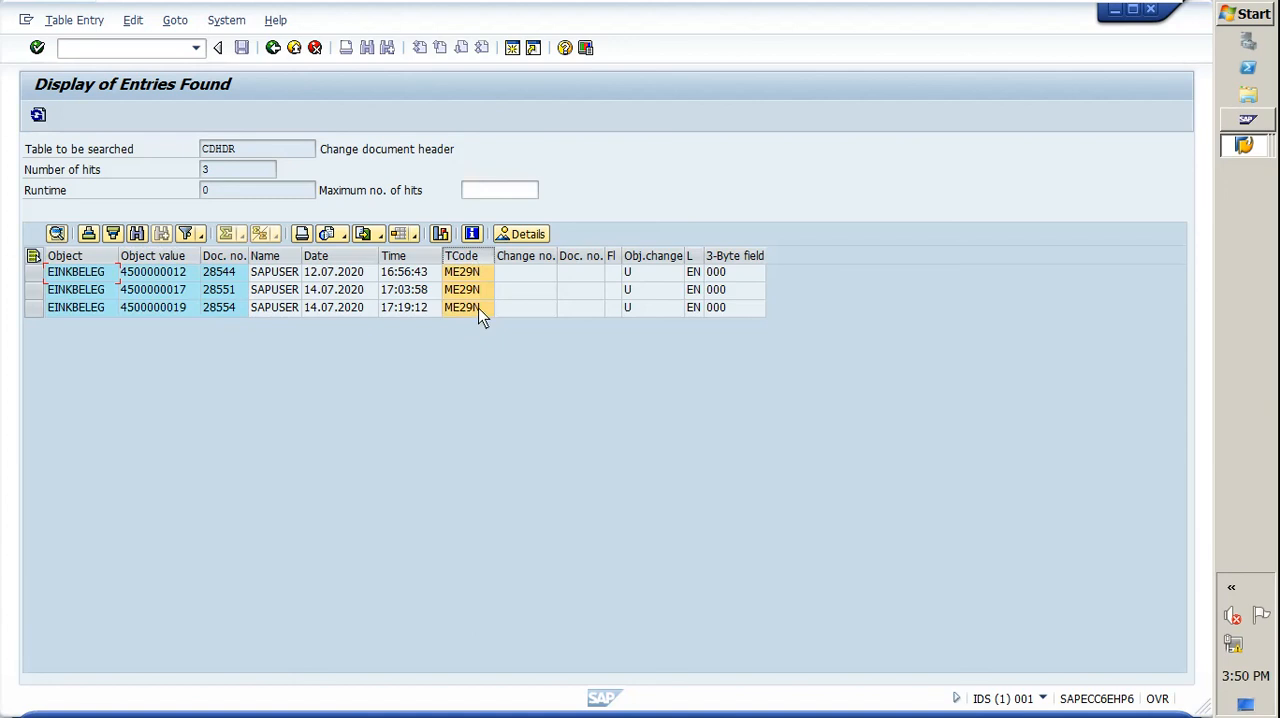
{"action": "mouse_move", "coordinate": [448, 341]}
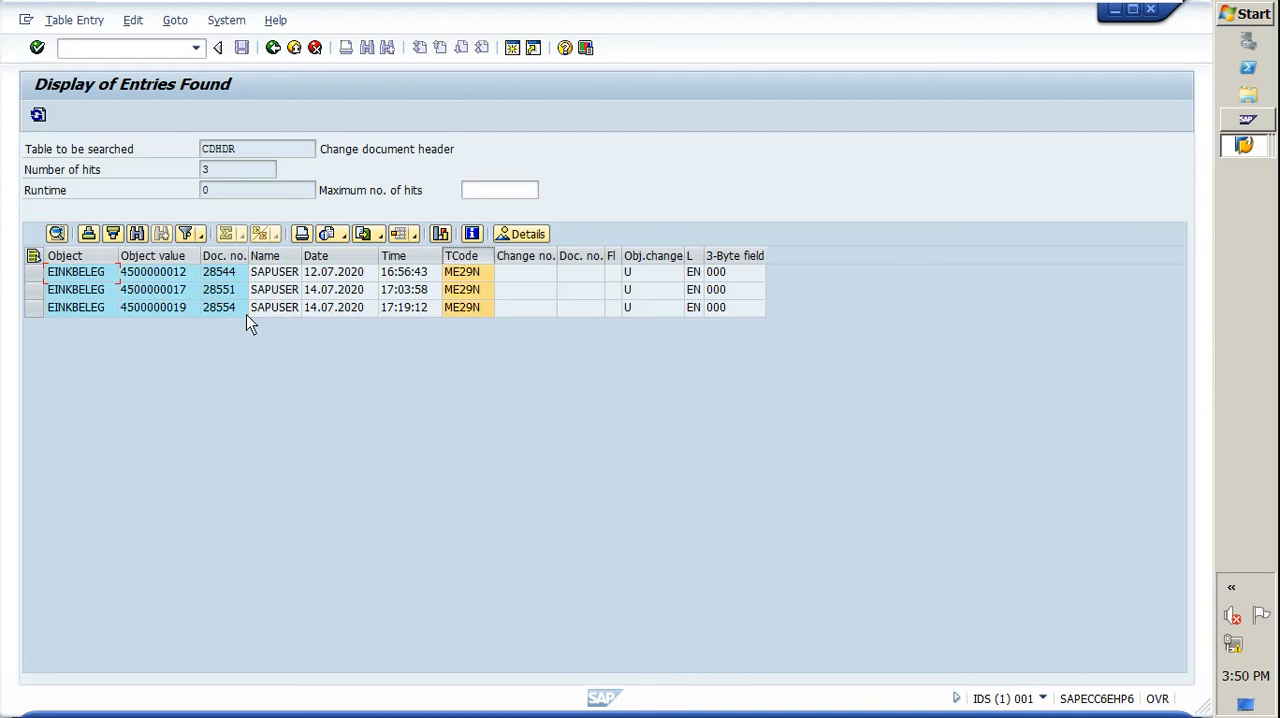
{"action": "mouse_move", "coordinate": [135, 334]}
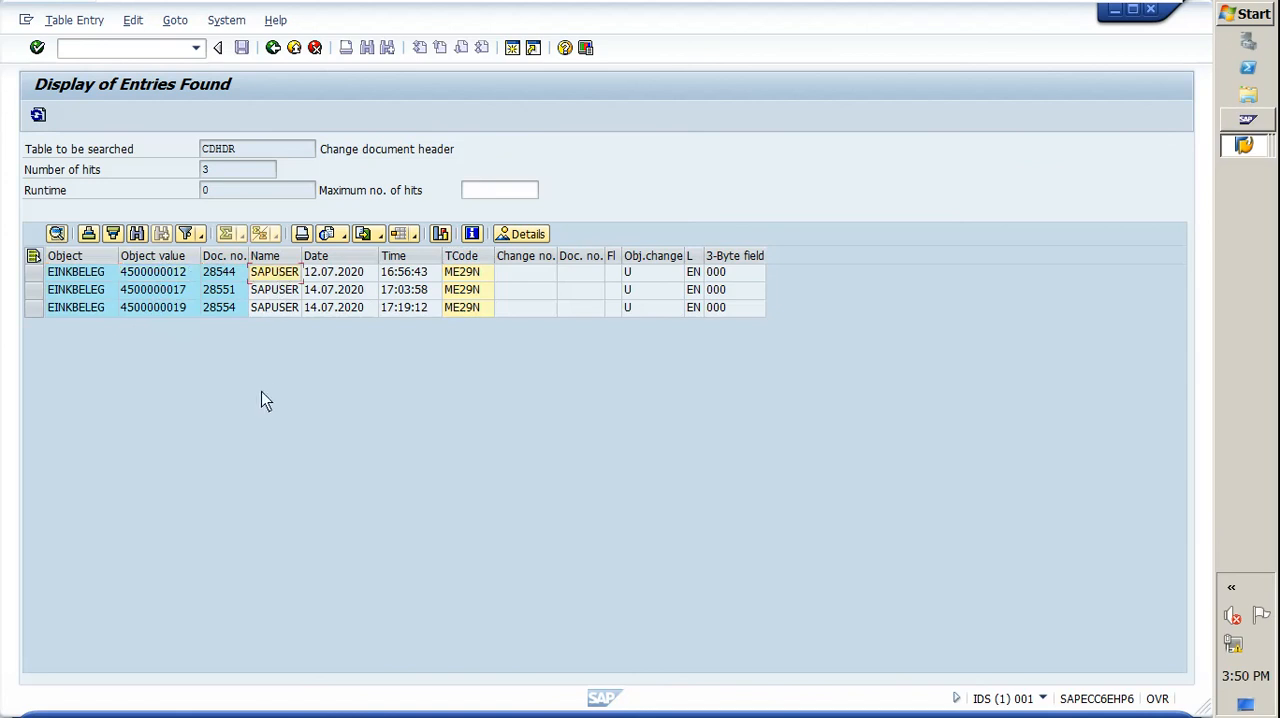
{"action": "mouse_move", "coordinate": [458, 378]}
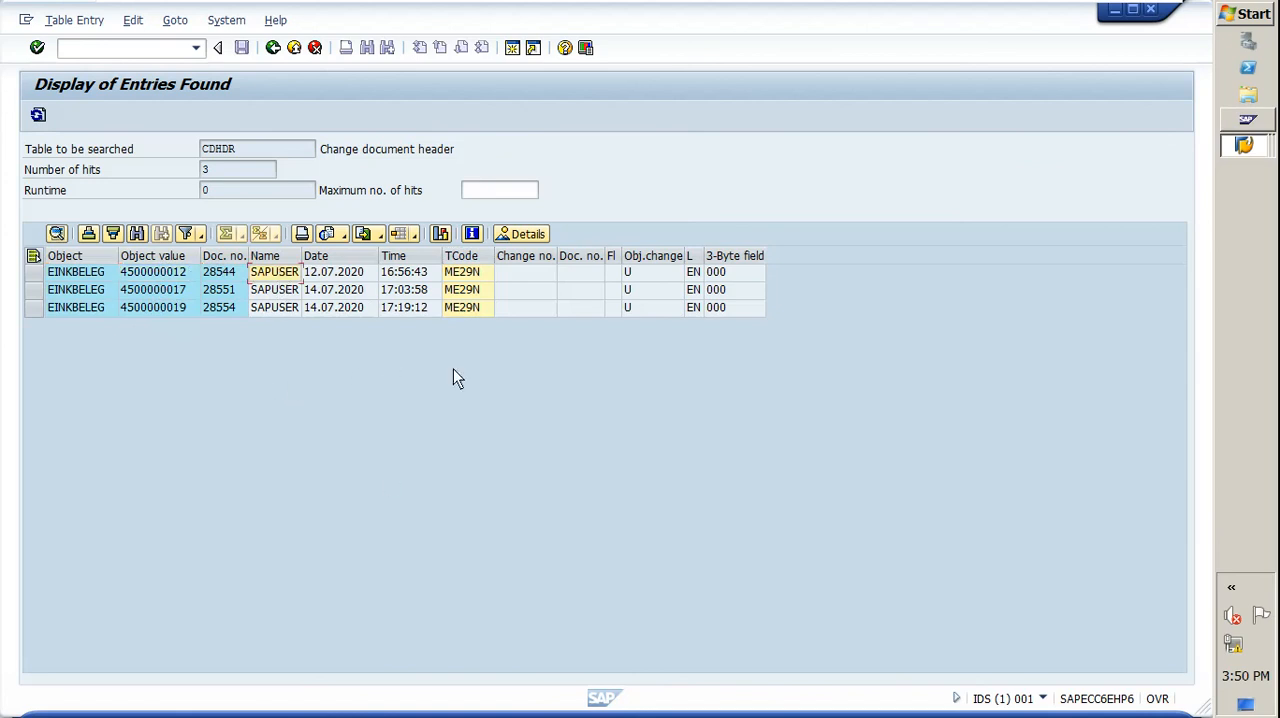
{"action": "mouse_move", "coordinate": [658, 173]}
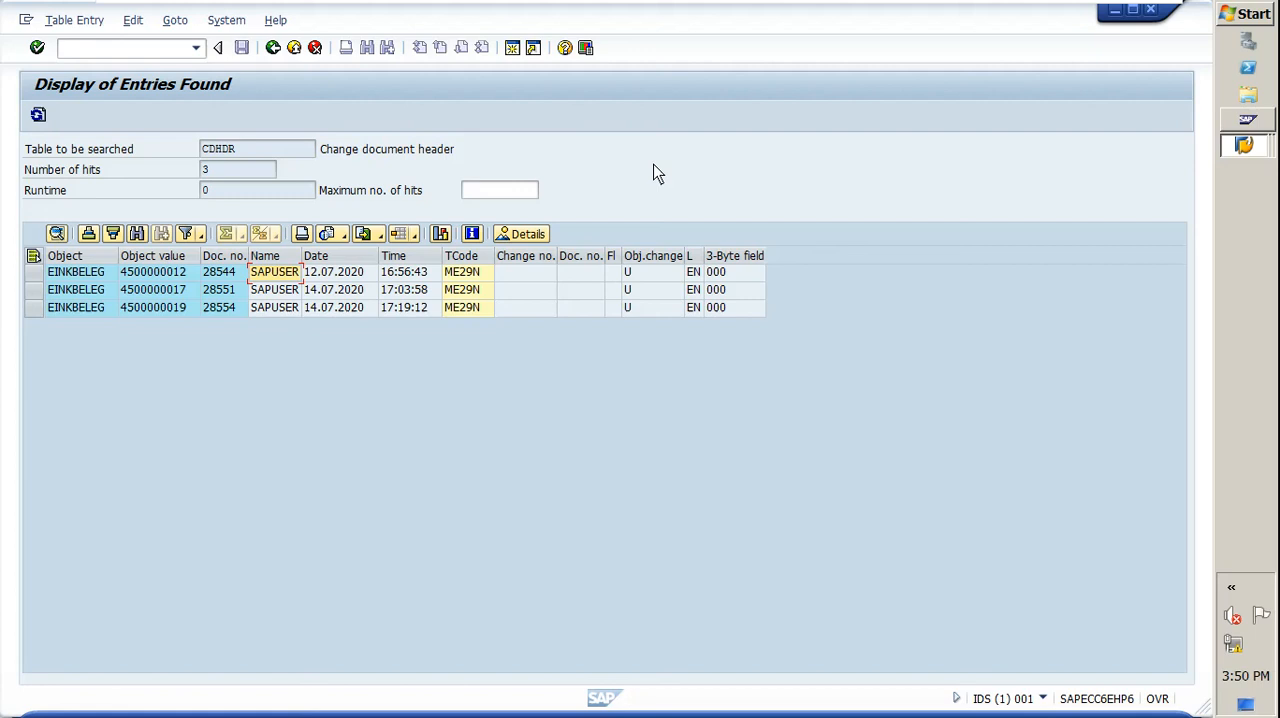
{"action": "mouse_move", "coordinate": [475, 277]}
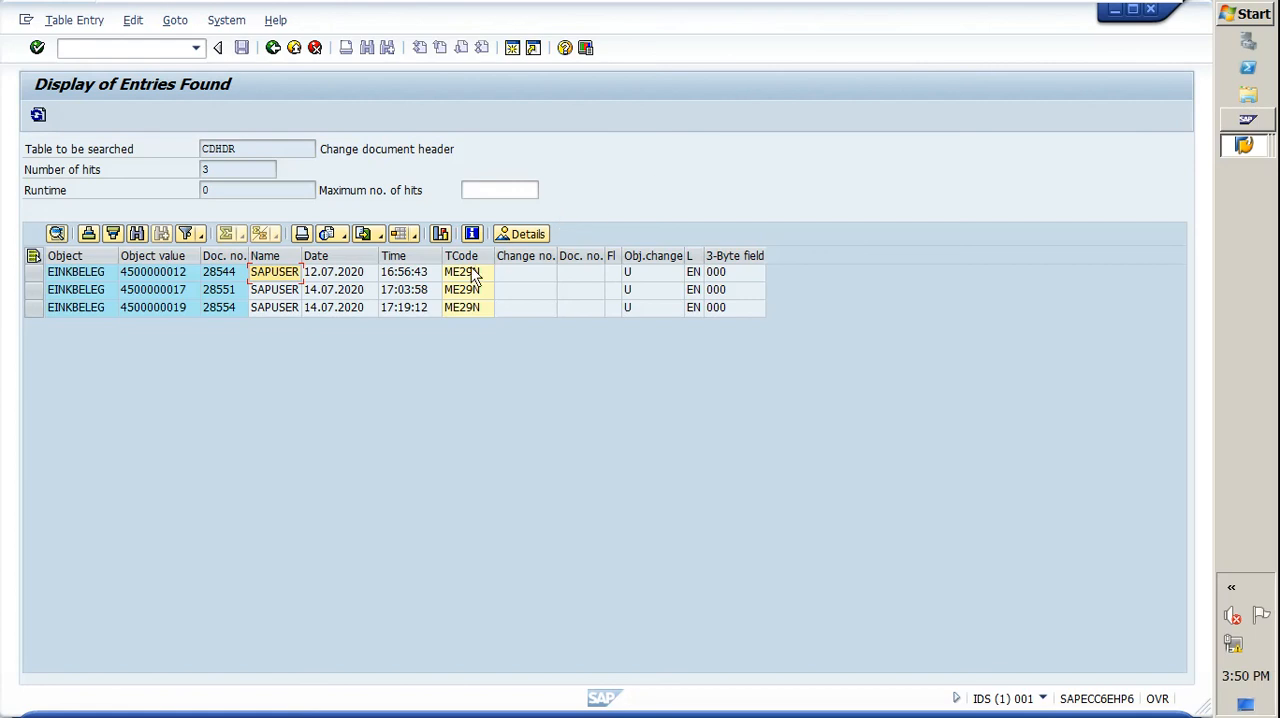
{"action": "mouse_move", "coordinate": [625, 183]}
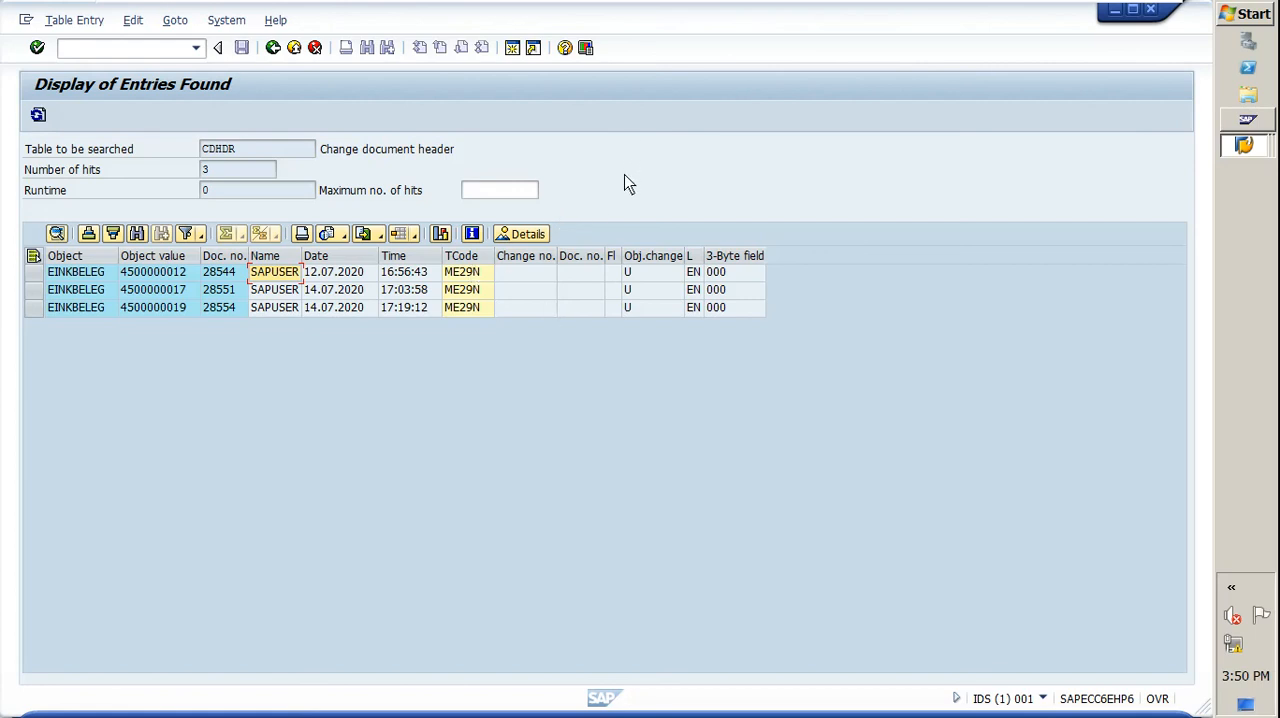
{"action": "mouse_move", "coordinate": [610, 185]}
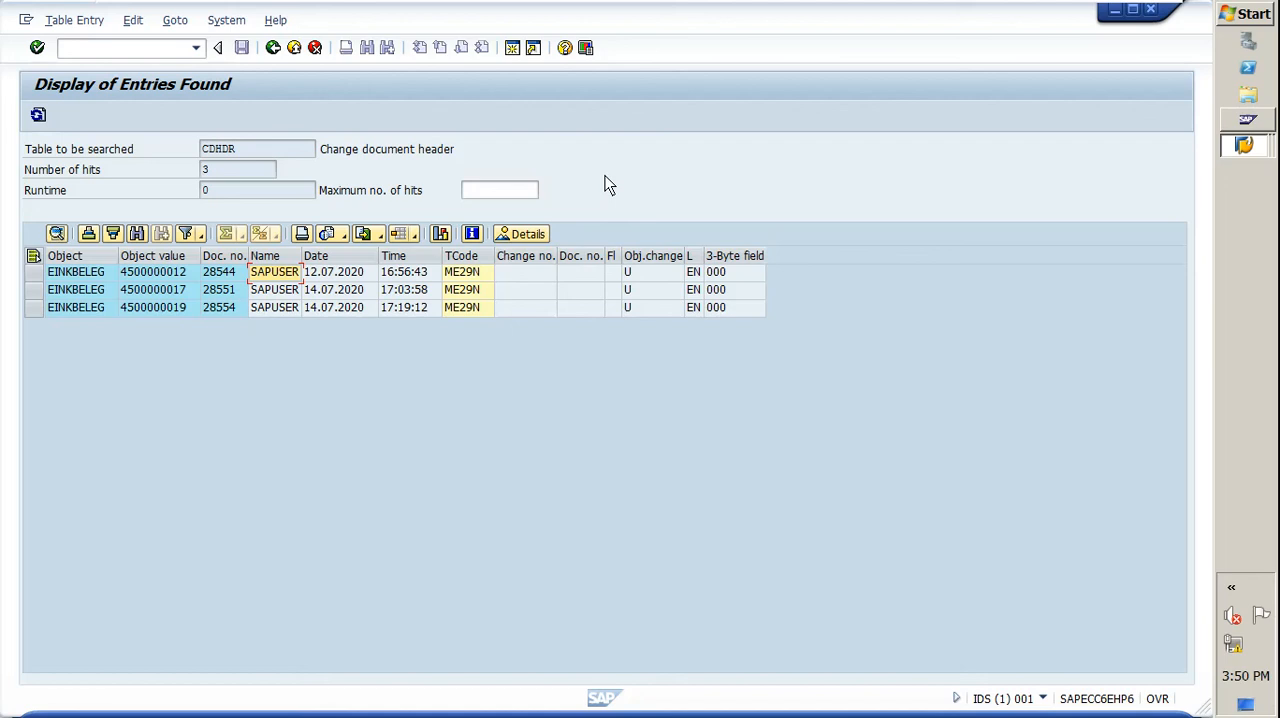
{"action": "mouse_move", "coordinate": [750, 108]}
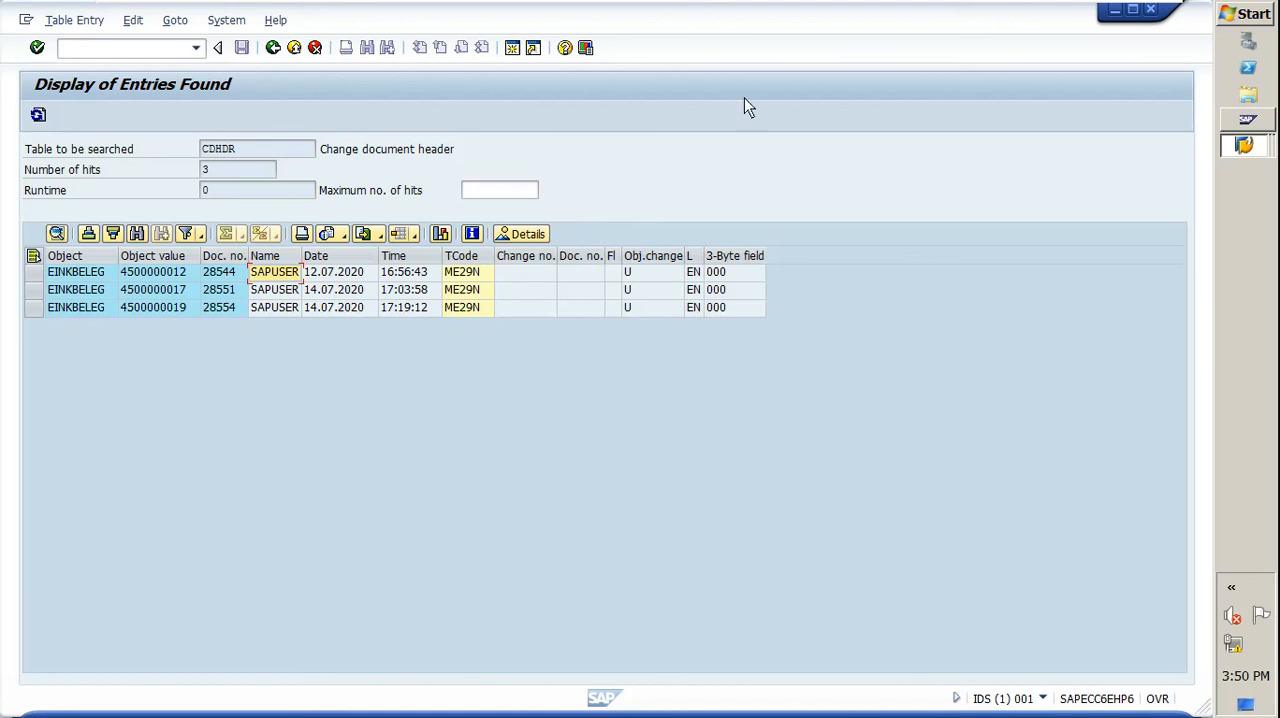
{"action": "mouse_move", "coordinate": [640, 203]}
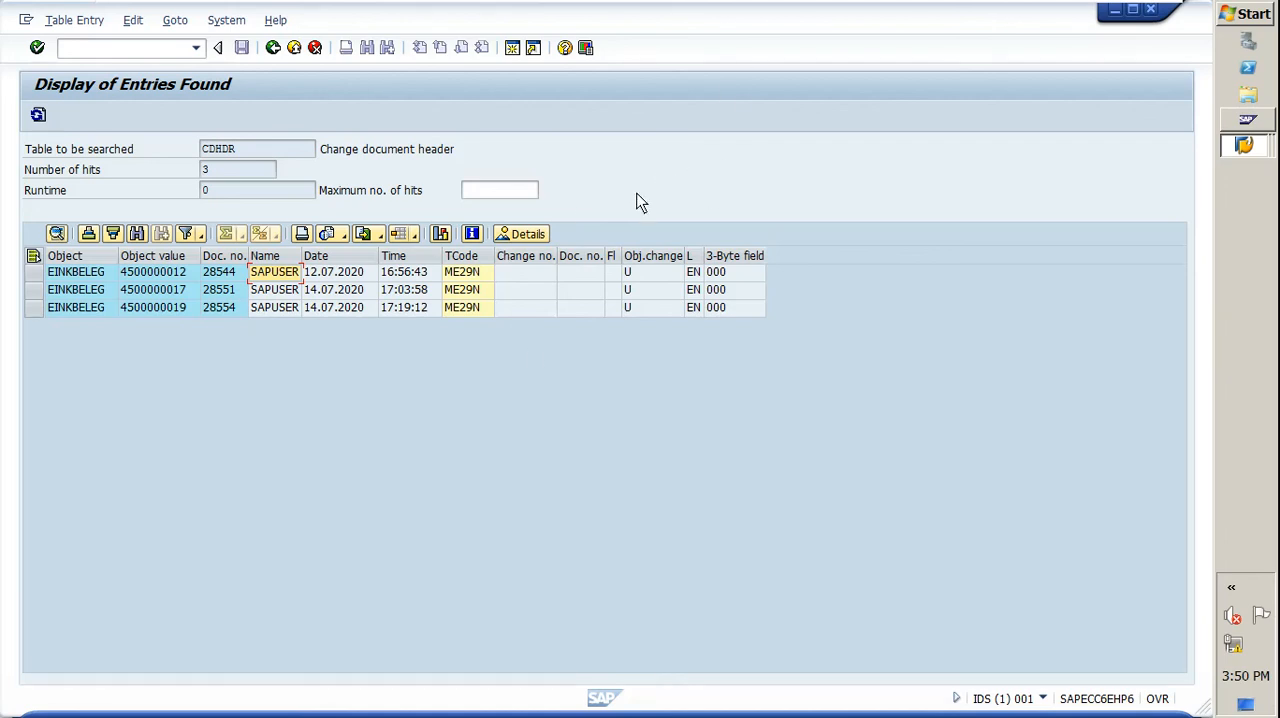
{"action": "mouse_move", "coordinate": [575, 268]}
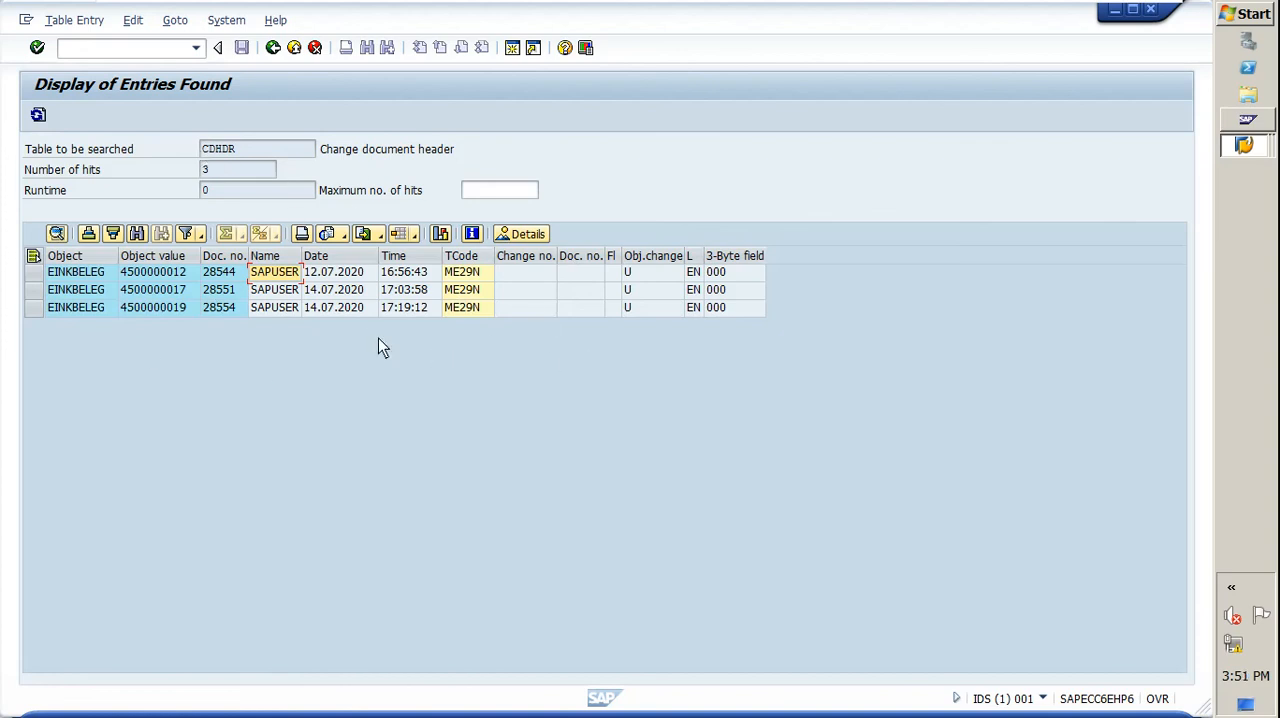
{"action": "mouse_move", "coordinate": [355, 217]}
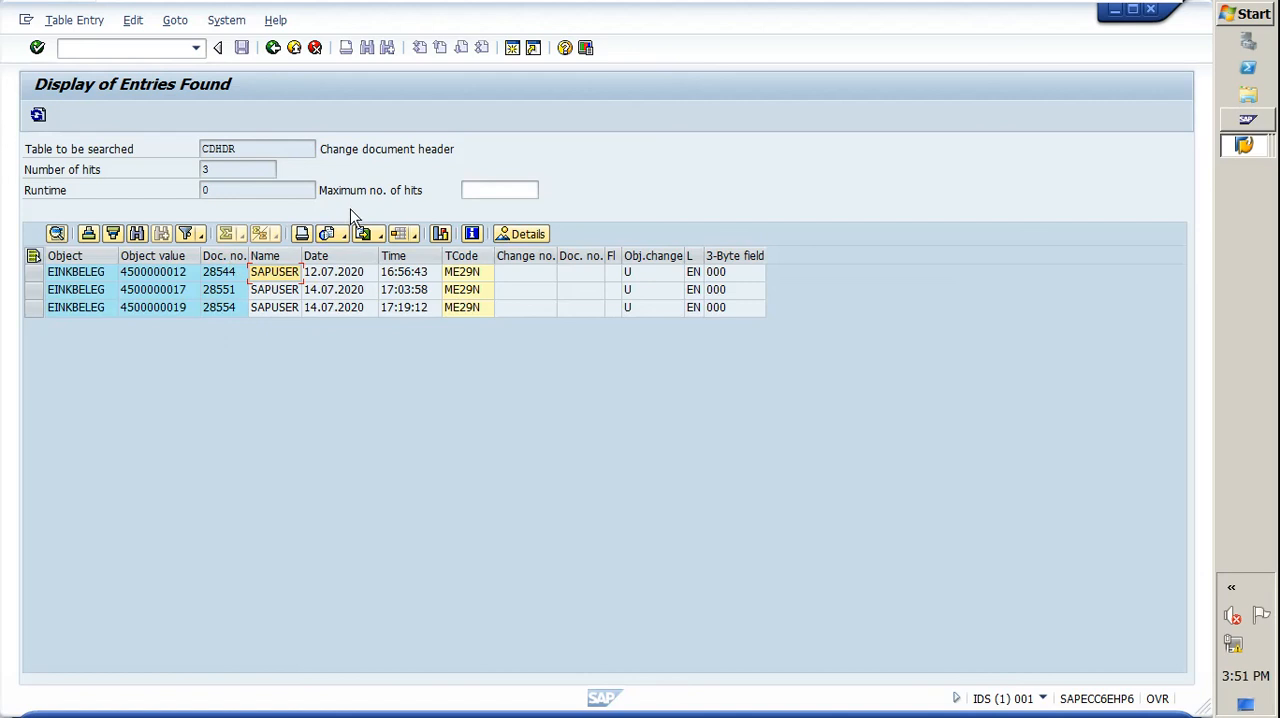
{"action": "mouse_move", "coordinate": [357, 200]}
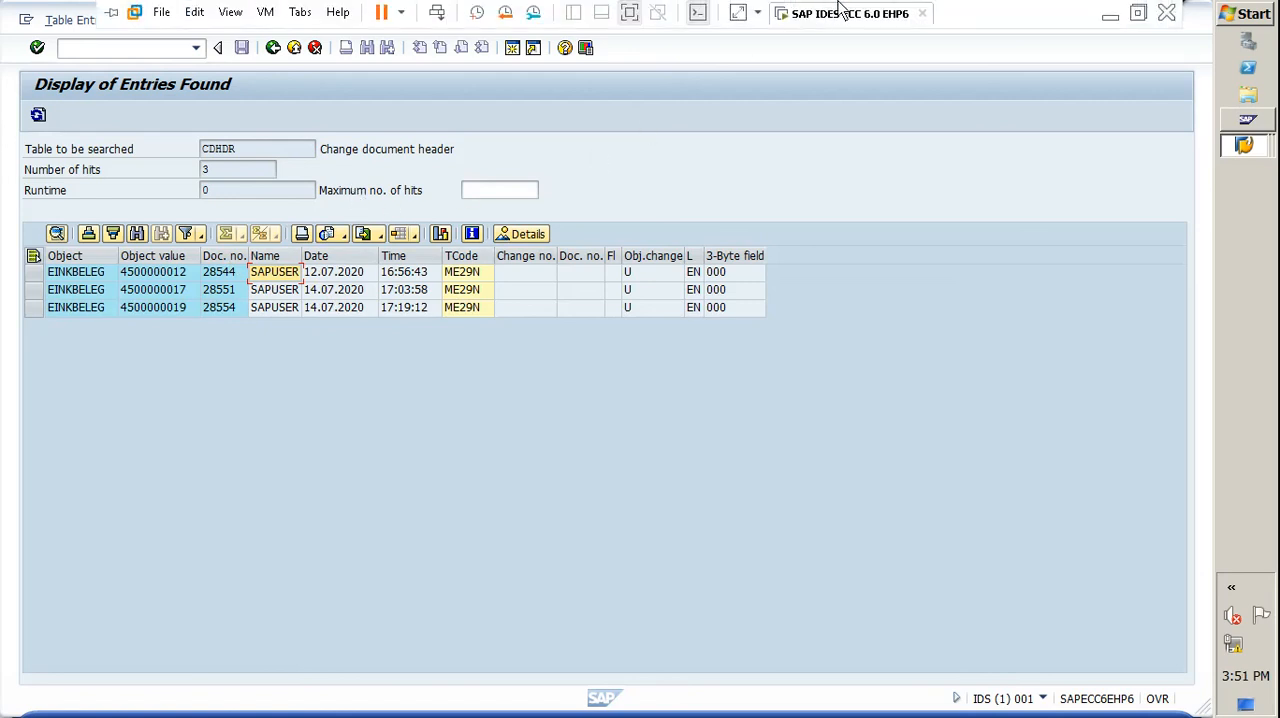
{"action": "mouse_move", "coordinate": [930, 203]}
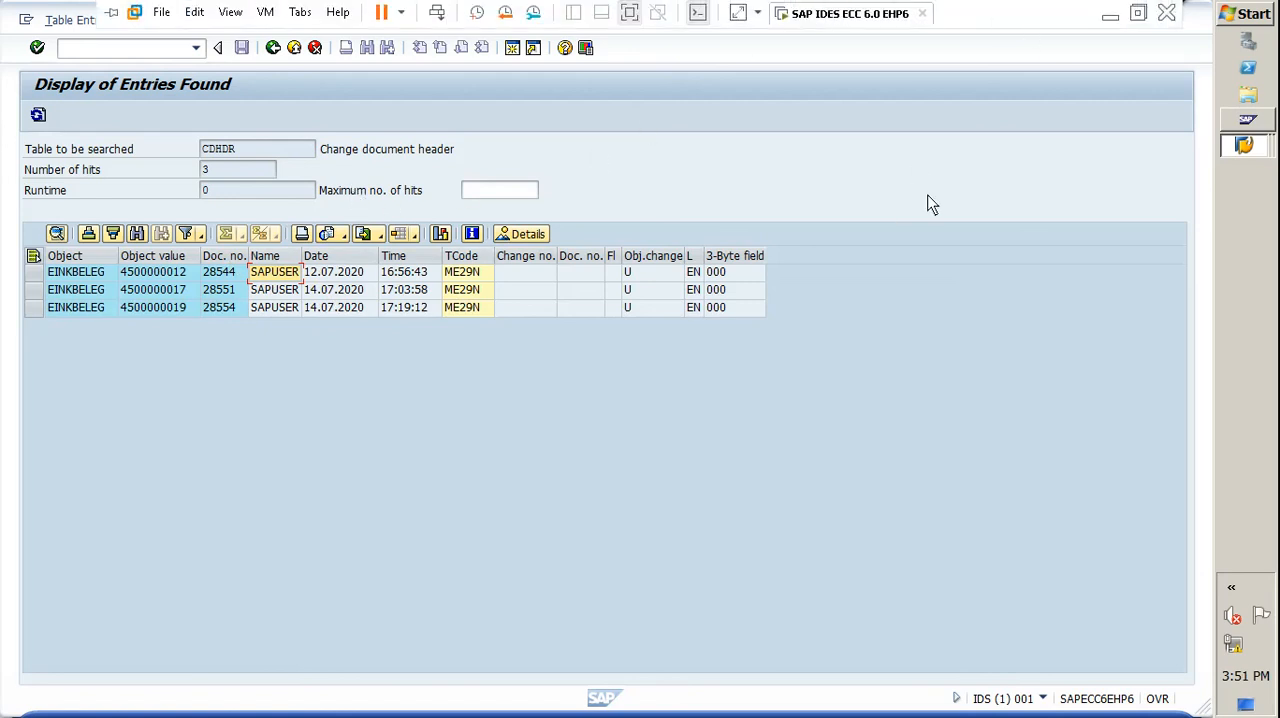